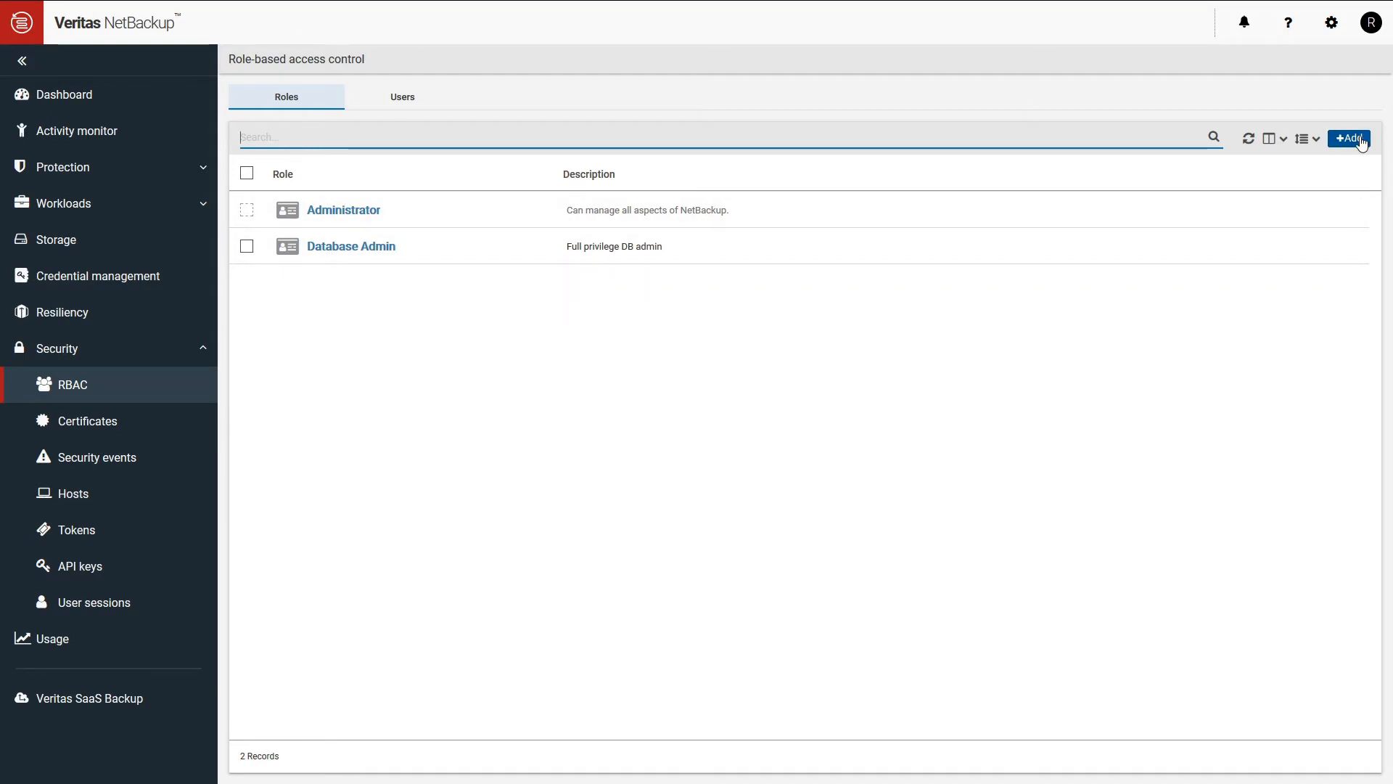
Step: Add a role named 'Backup Intern' described as 'Low privilege, DB access'
left_click(1349, 138)
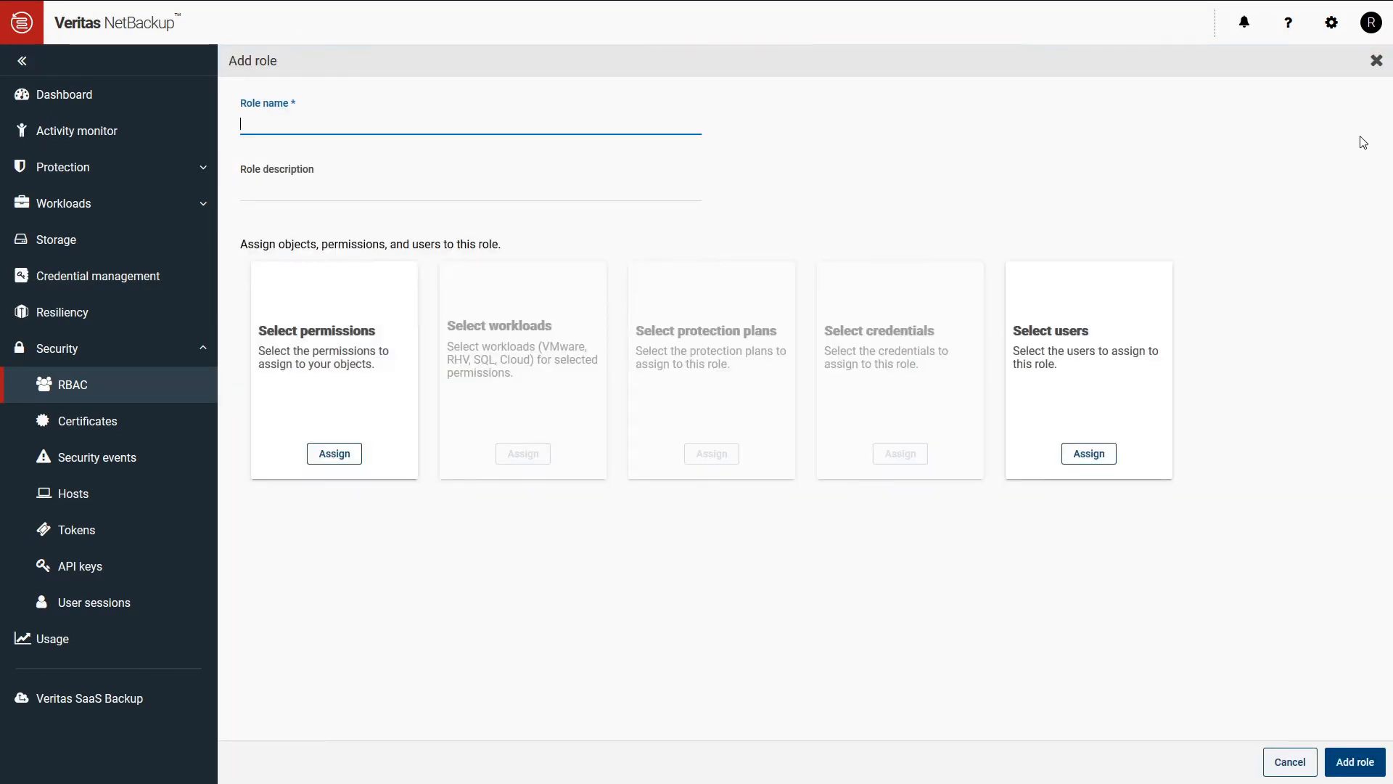
type("B")
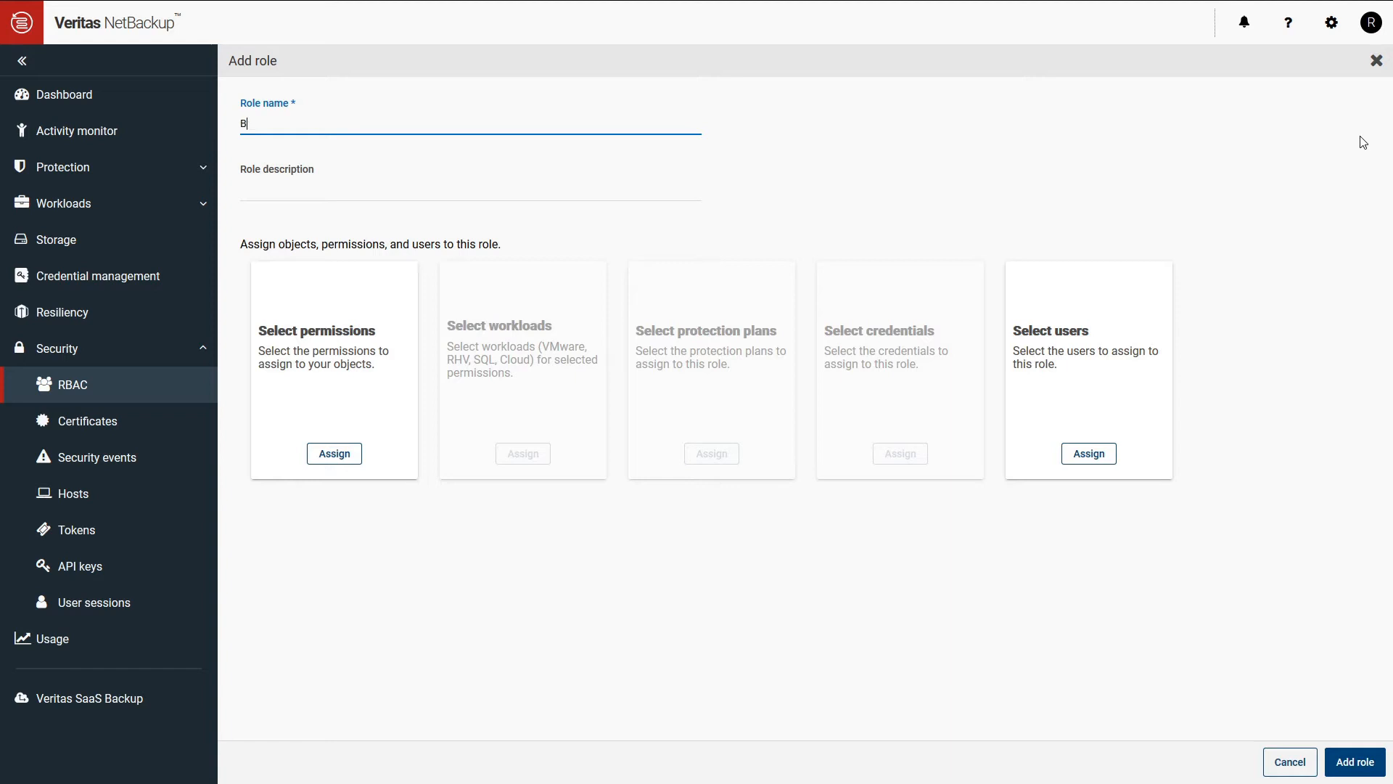
type("ackup Intern")
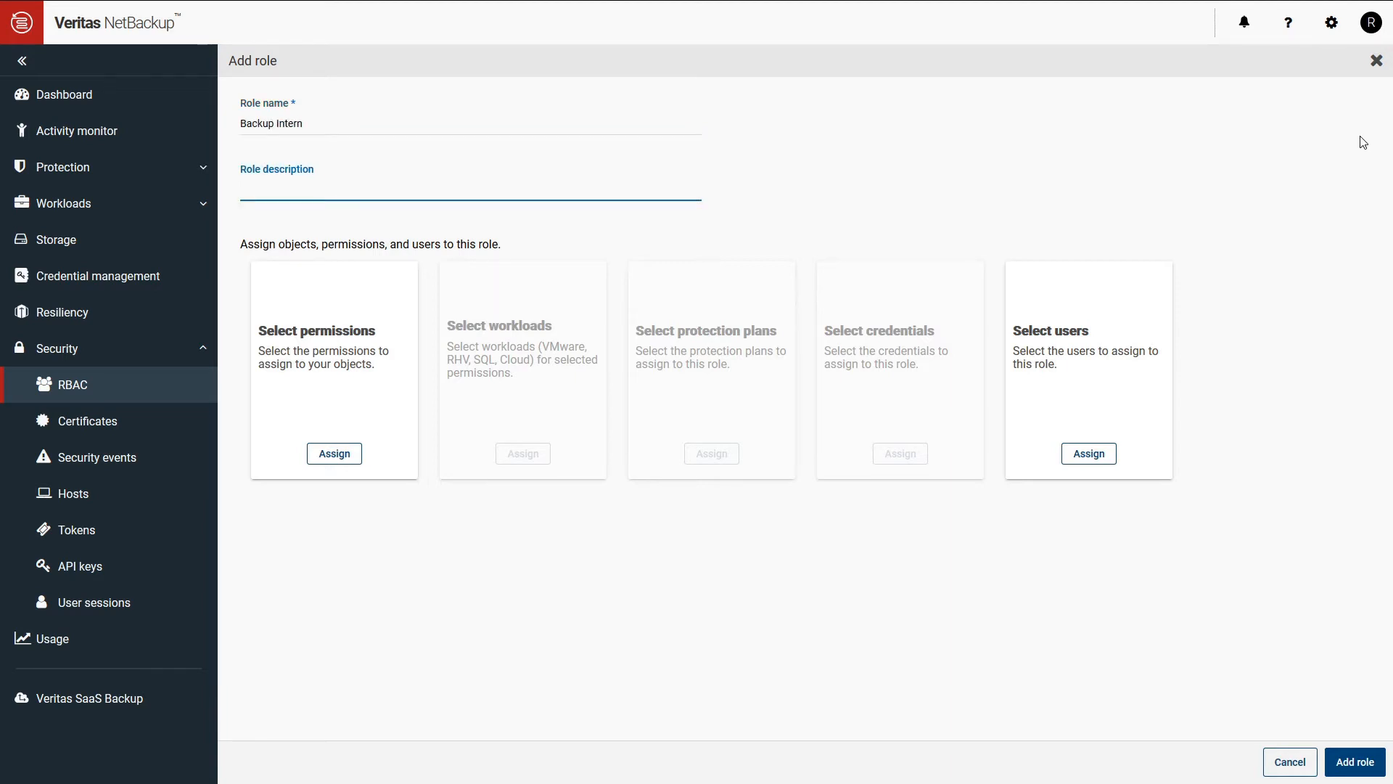
type("Low privilege")
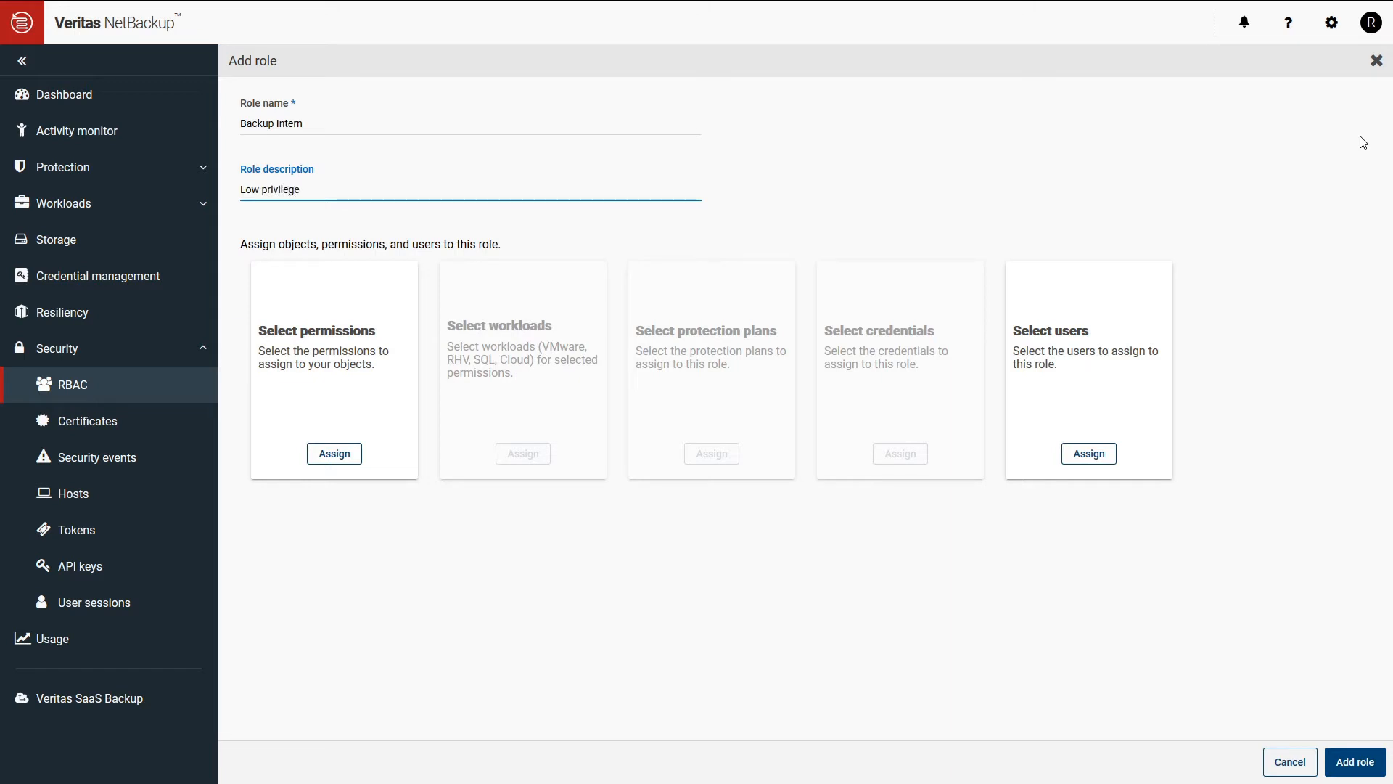
type(", DB access")
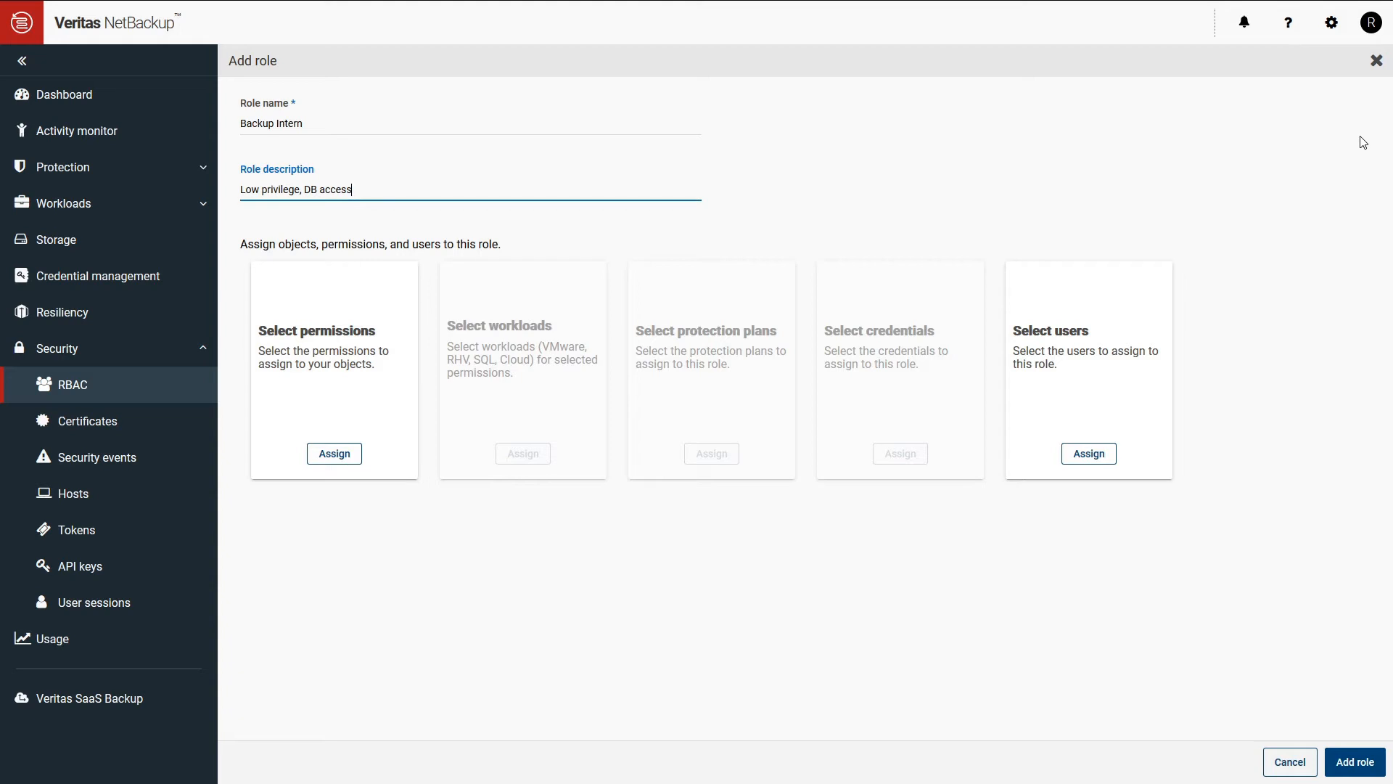
mouse_move(355, 413)
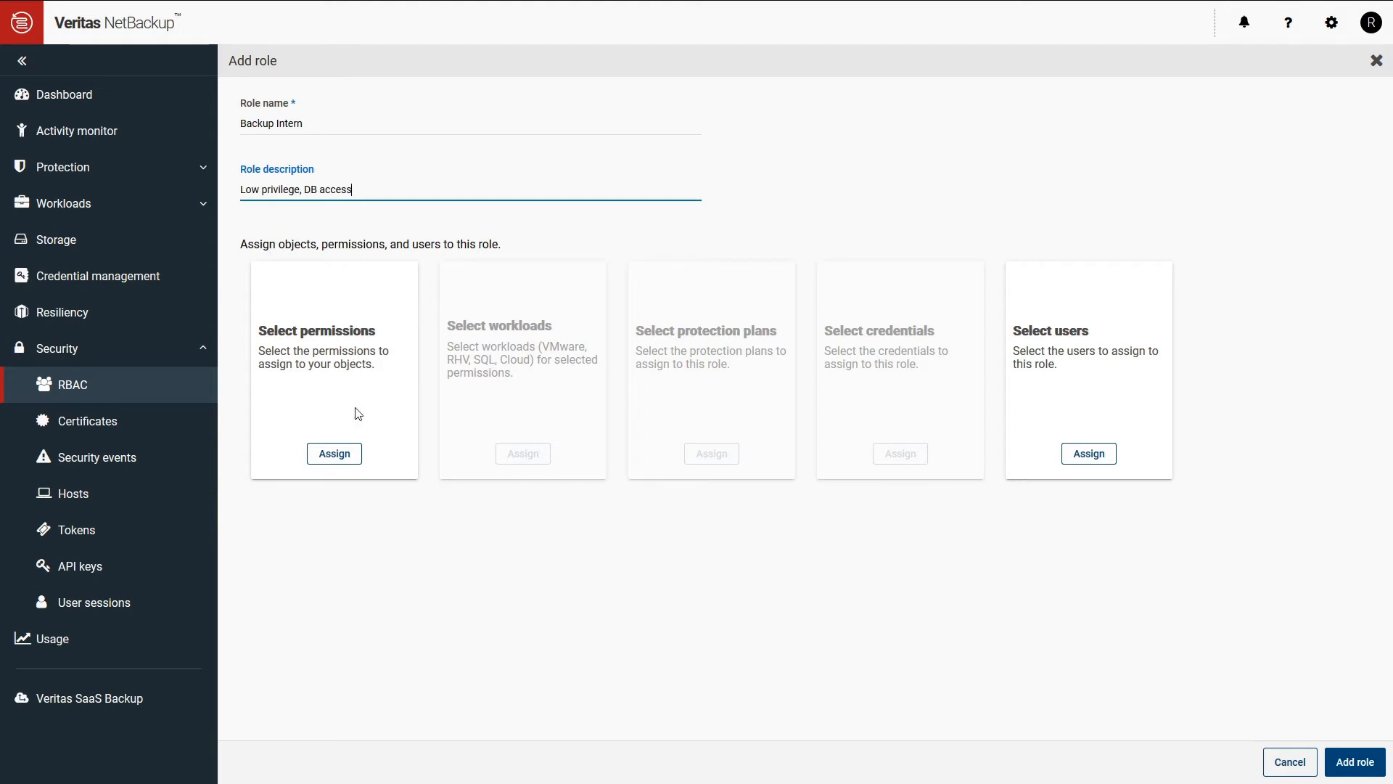
mouse_move(334, 452)
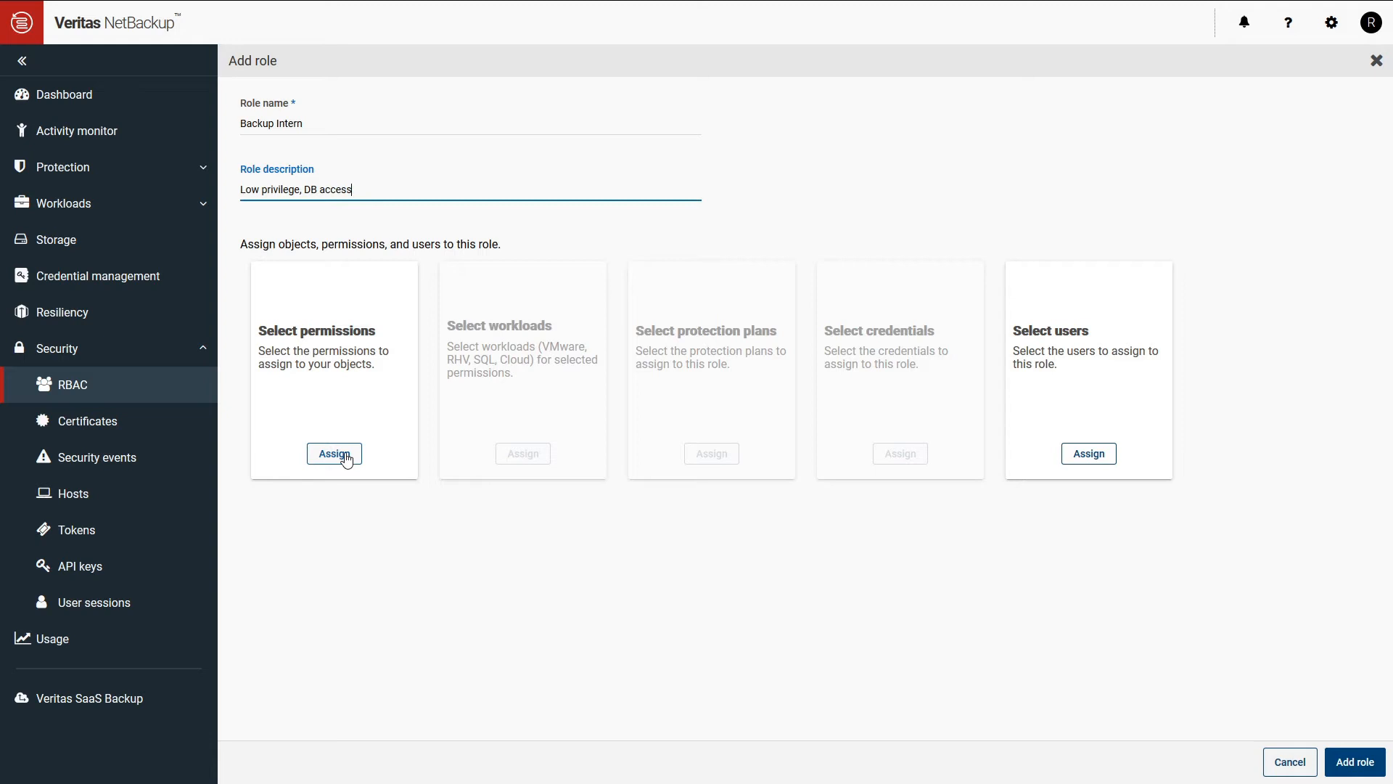
Step: Open the Assign permissions panel for the Backup Intern role
left_click(334, 453)
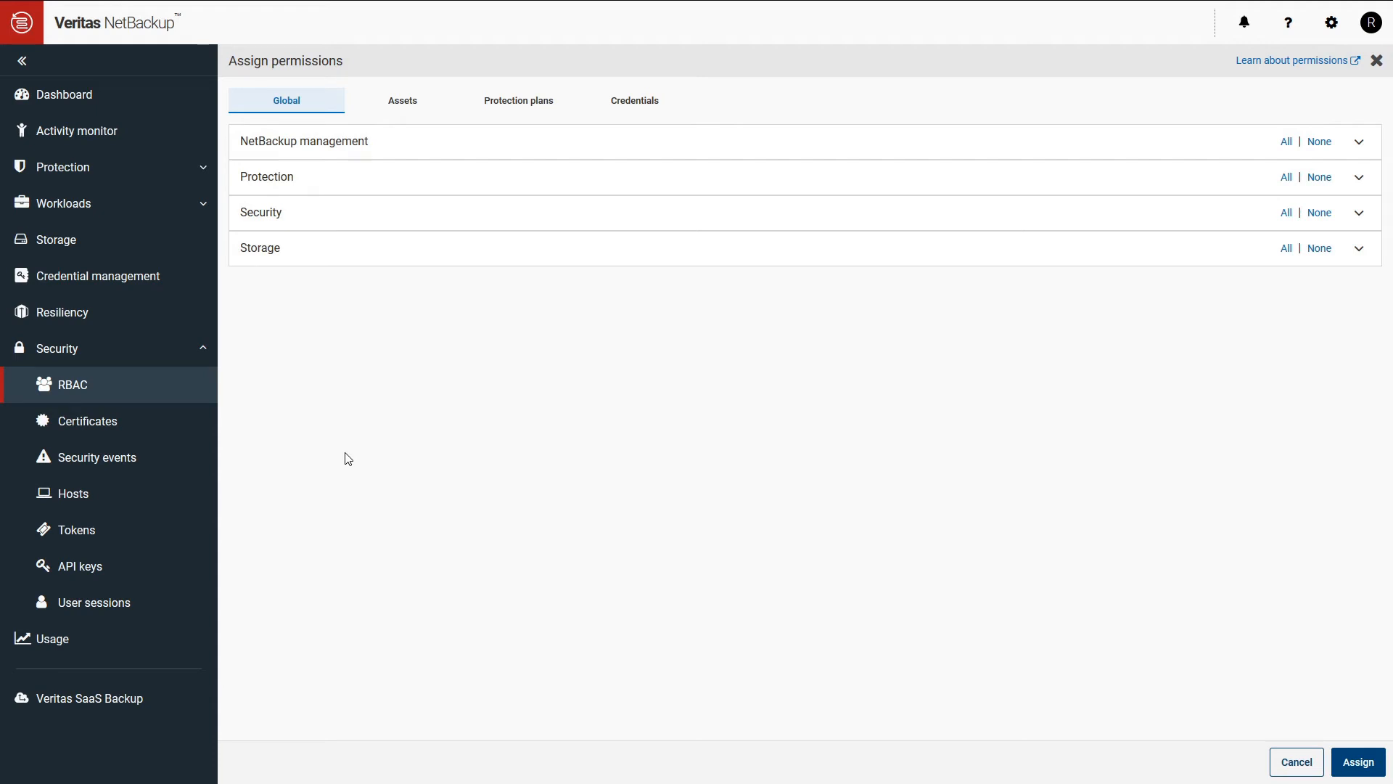
mouse_move(1182, 177)
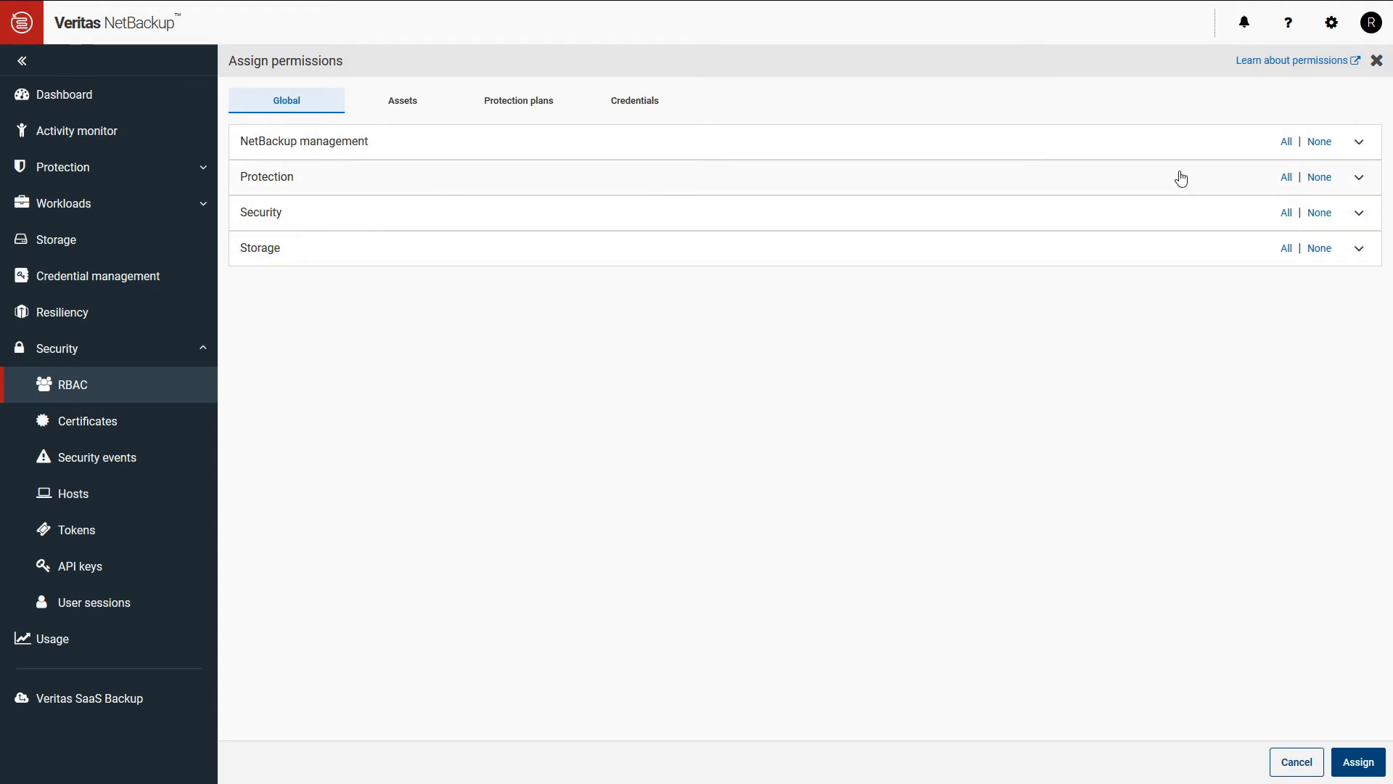
mouse_move(1299, 88)
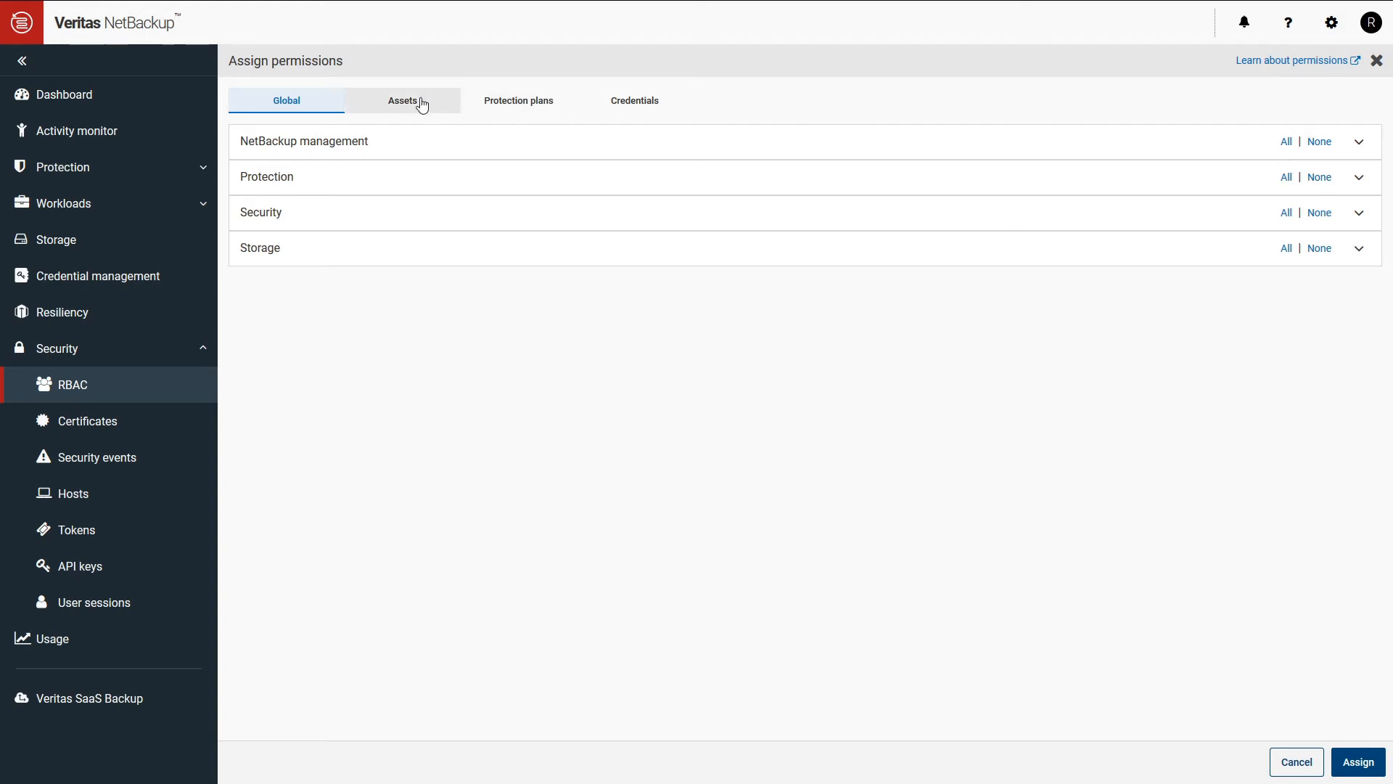
Step: Keep only View, Discover, Restore to alternate location and Protect for SQL Server assets
left_click(401, 100)
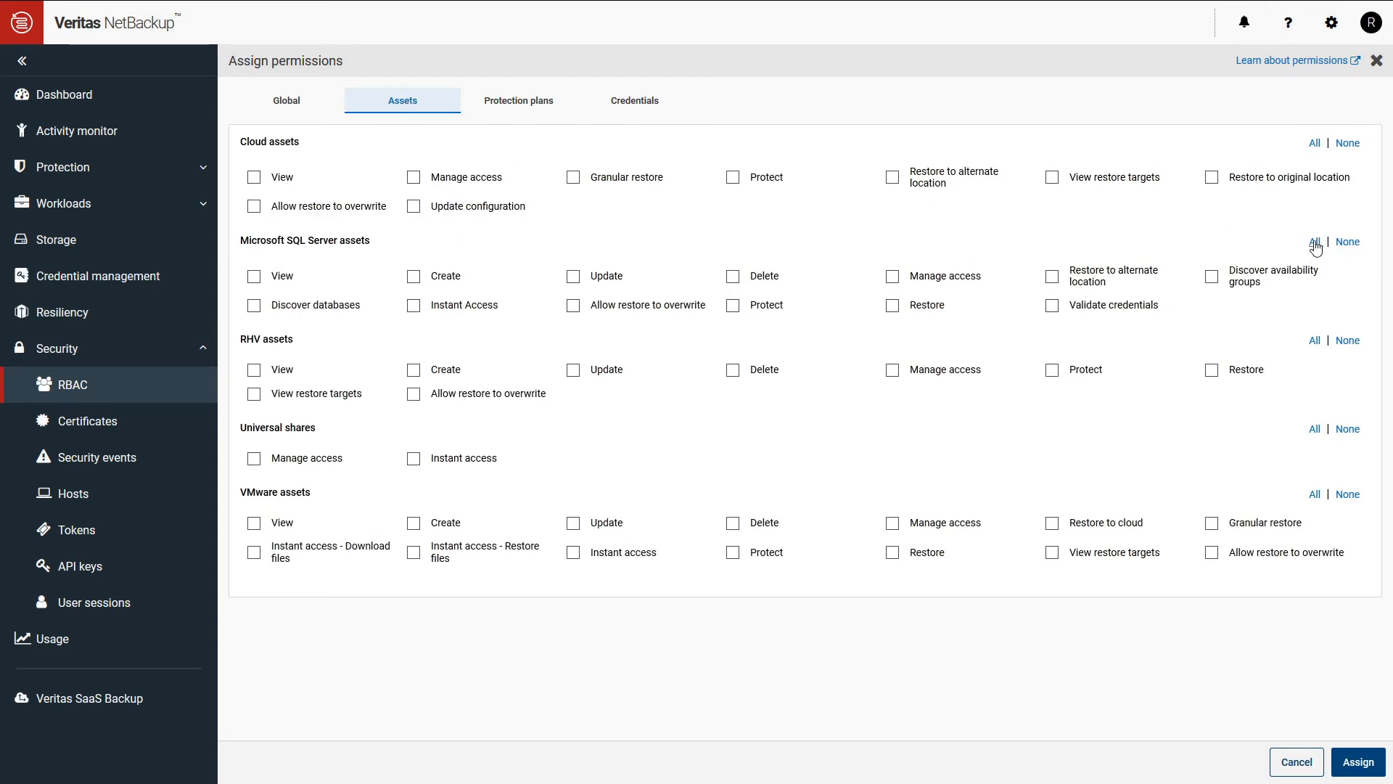
left_click(1314, 242)
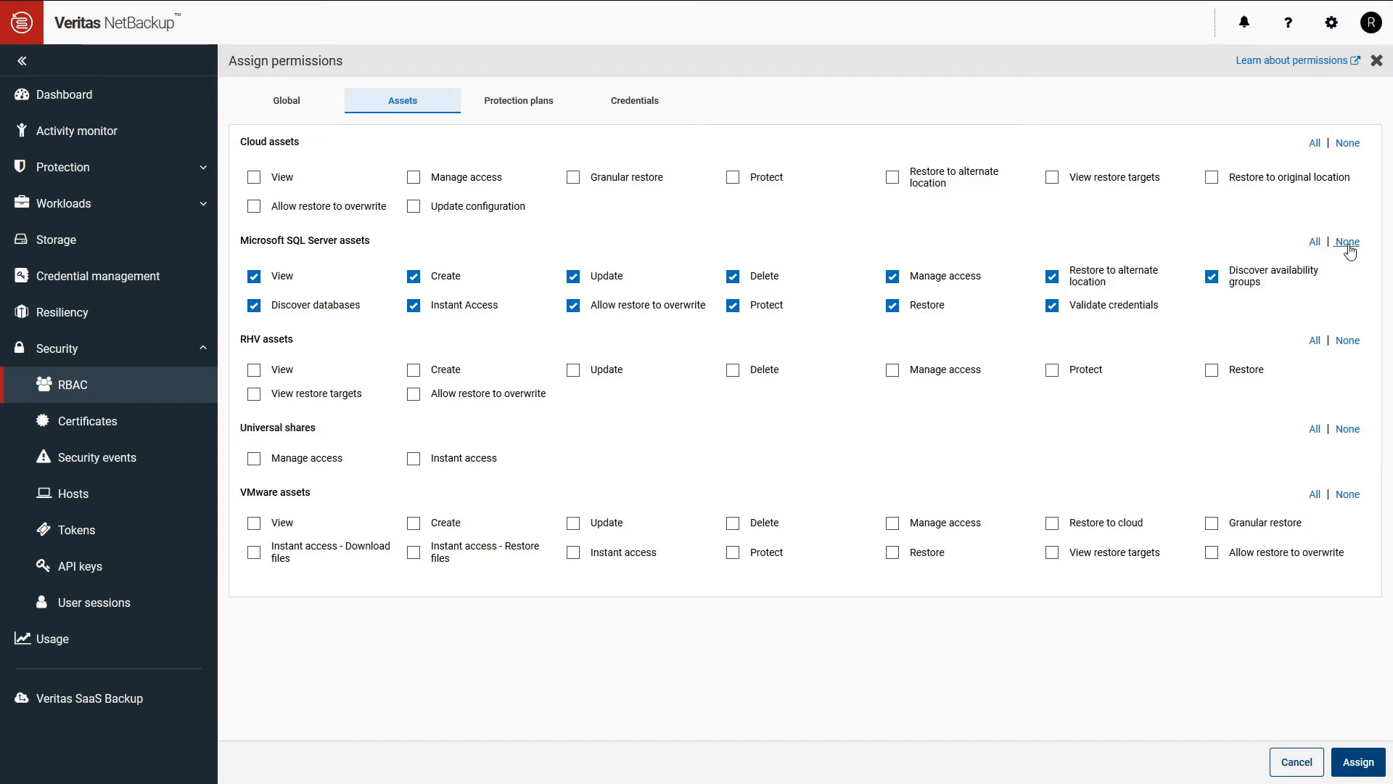
left_click(1347, 241)
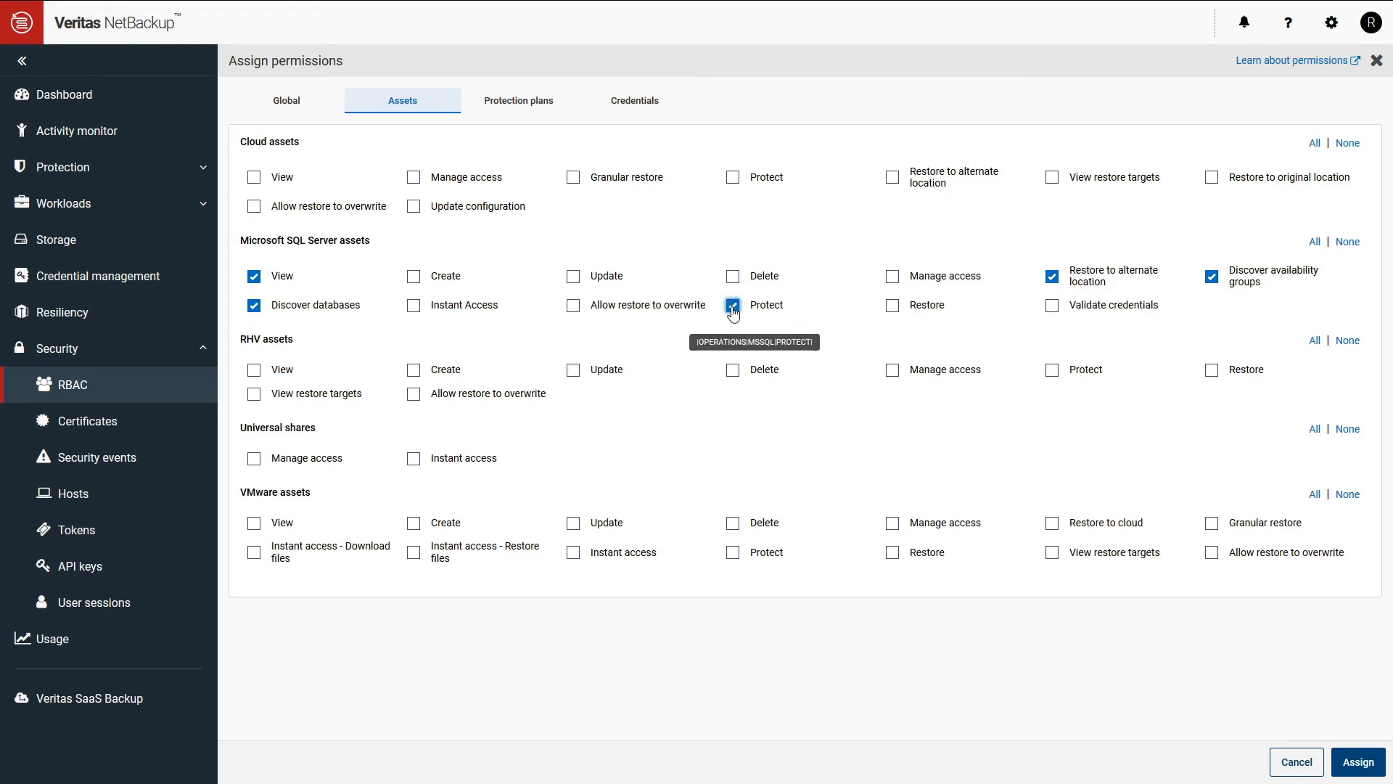
left_click(518, 101)
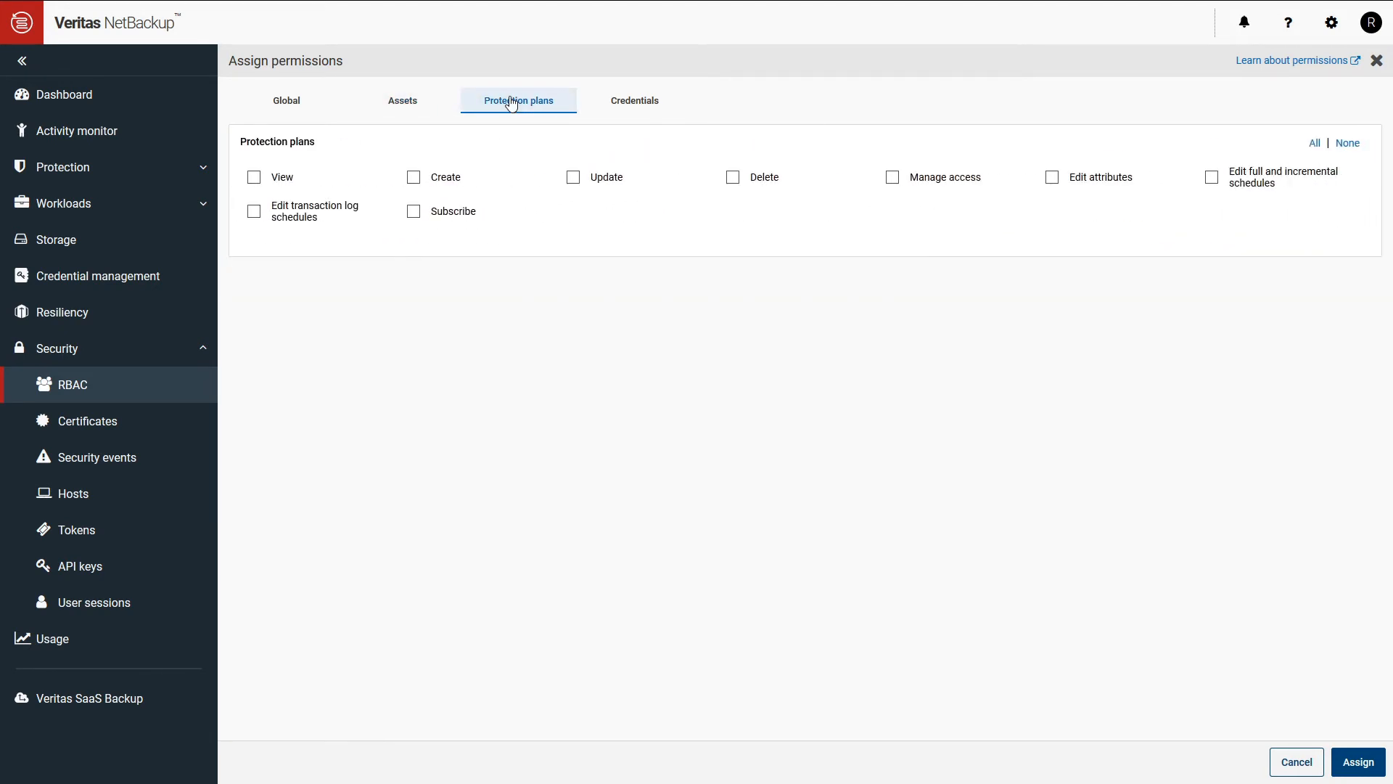
Step: Allow View and Subscribe on protection plans and assign the permissions to the role
left_click(253, 177)
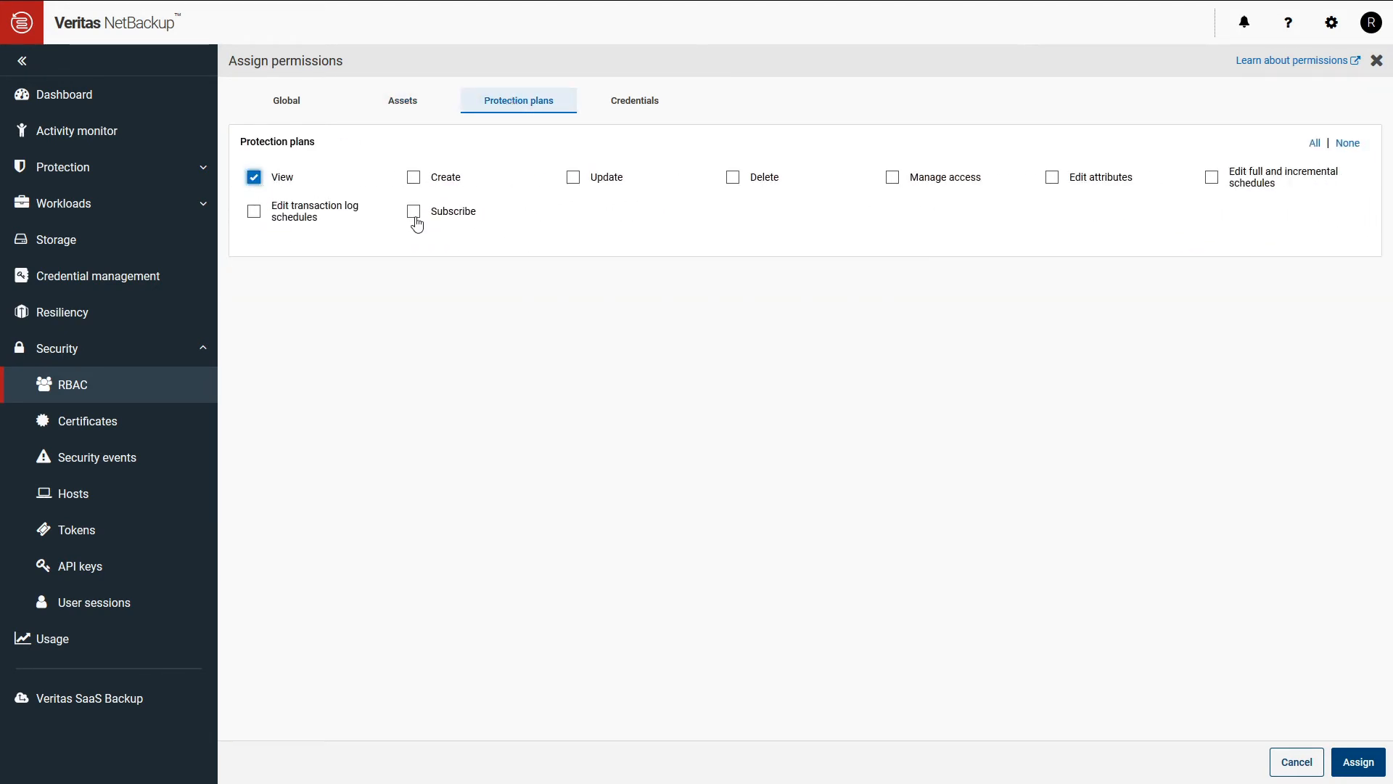
left_click(414, 211)
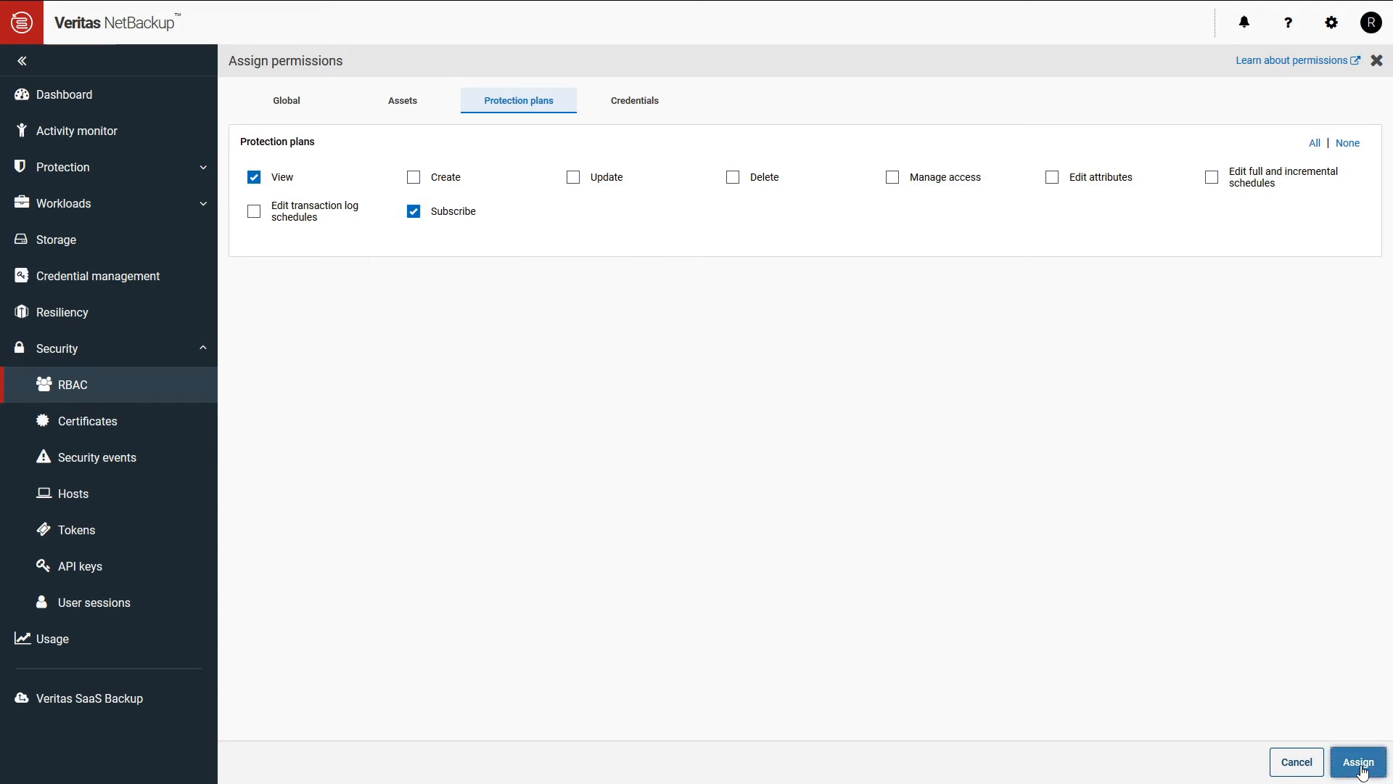
left_click(1356, 761)
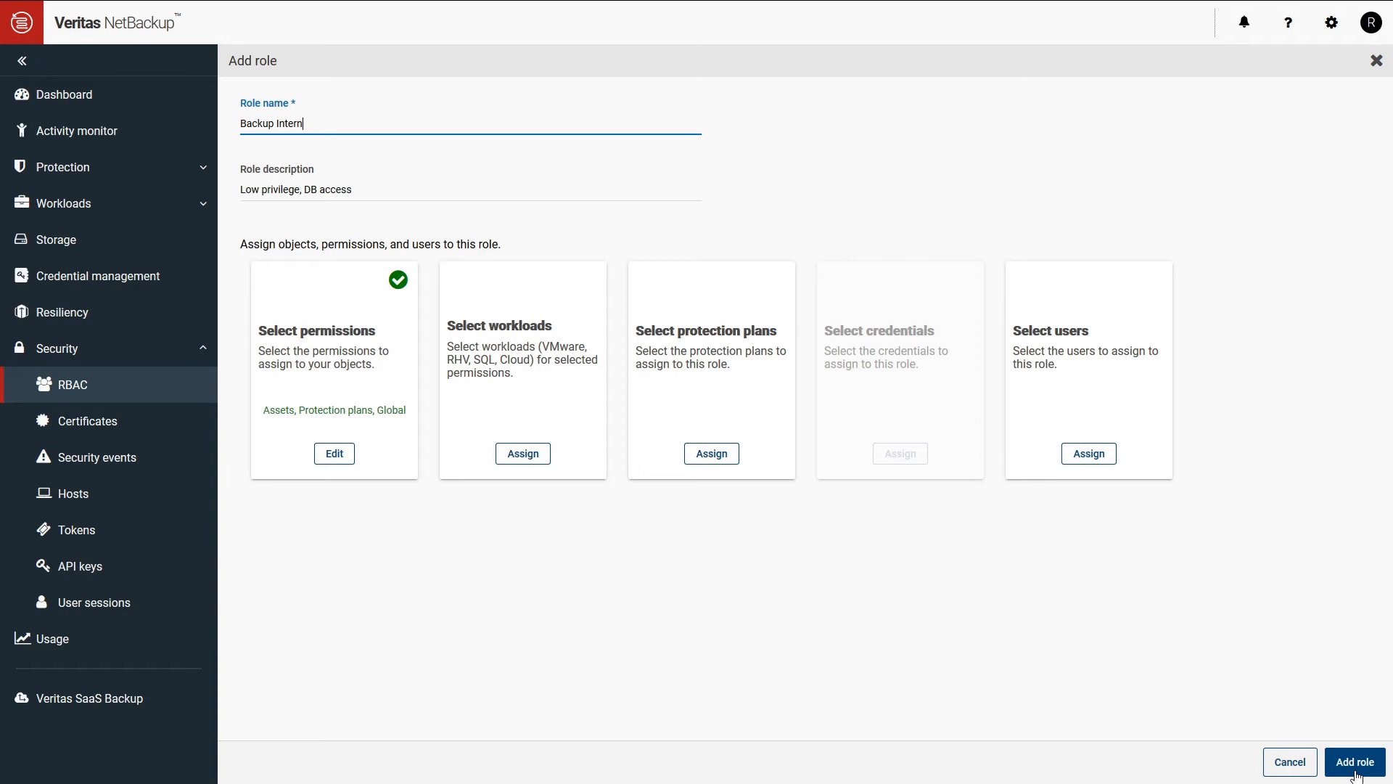
left_click(522, 453)
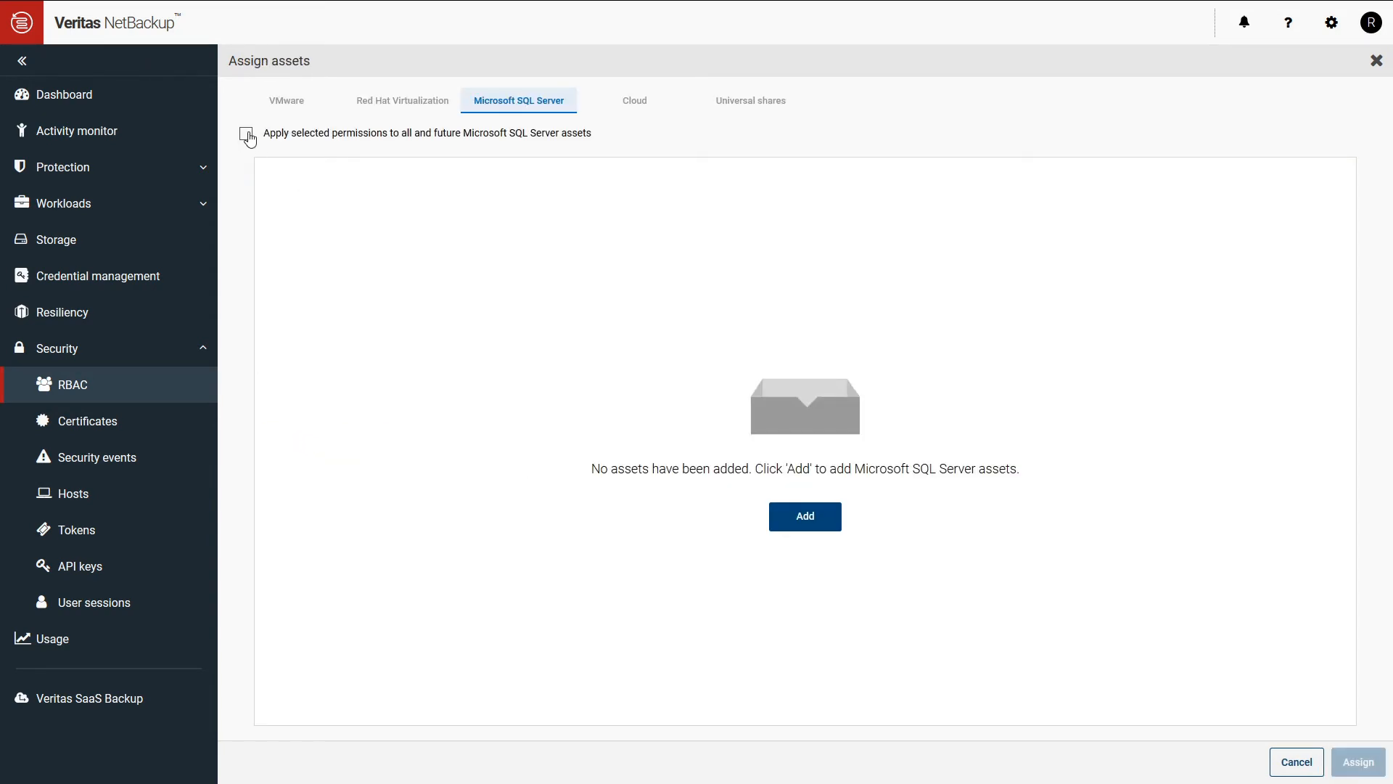
Step: Restrict SQL Server workloads to instances TEST-DB1 and TEST-DB2 and assign them
left_click(246, 138)
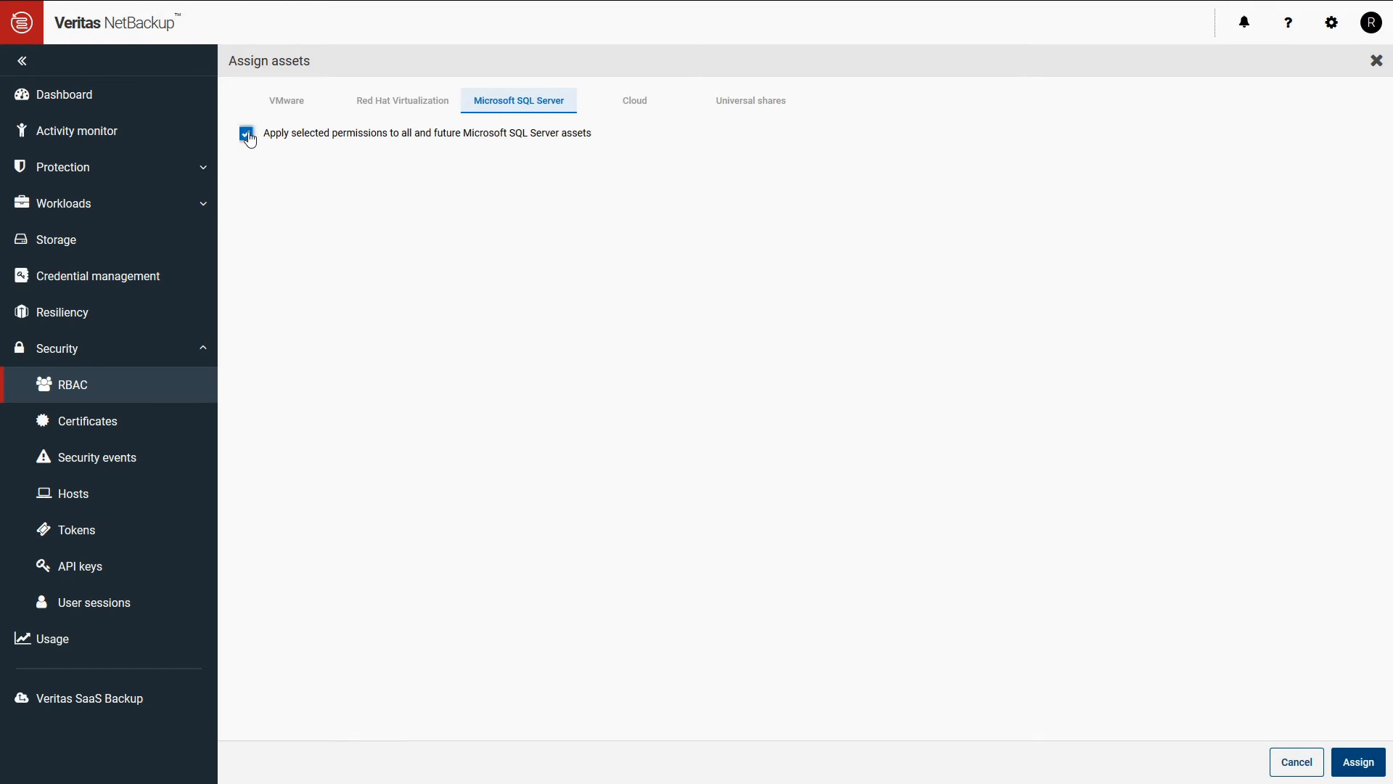
left_click(247, 134)
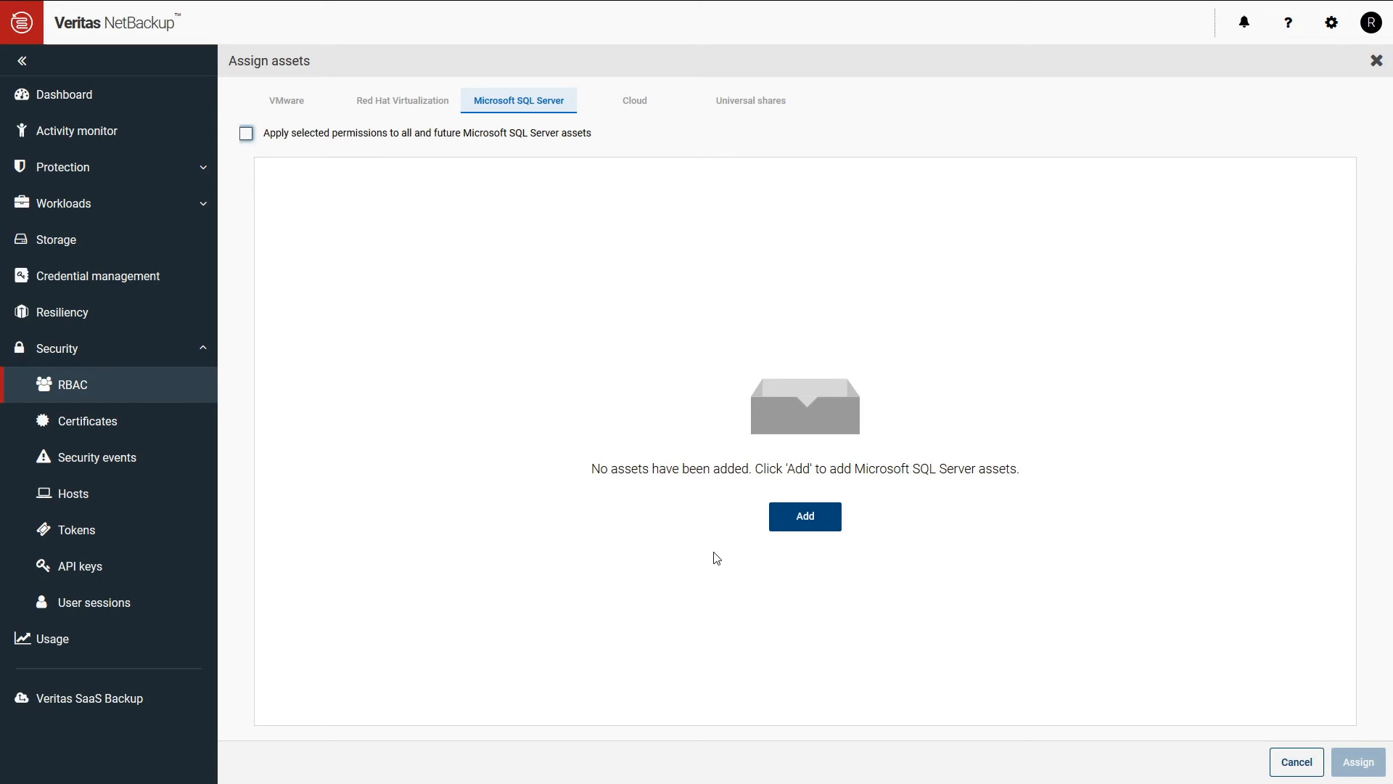
left_click(803, 516)
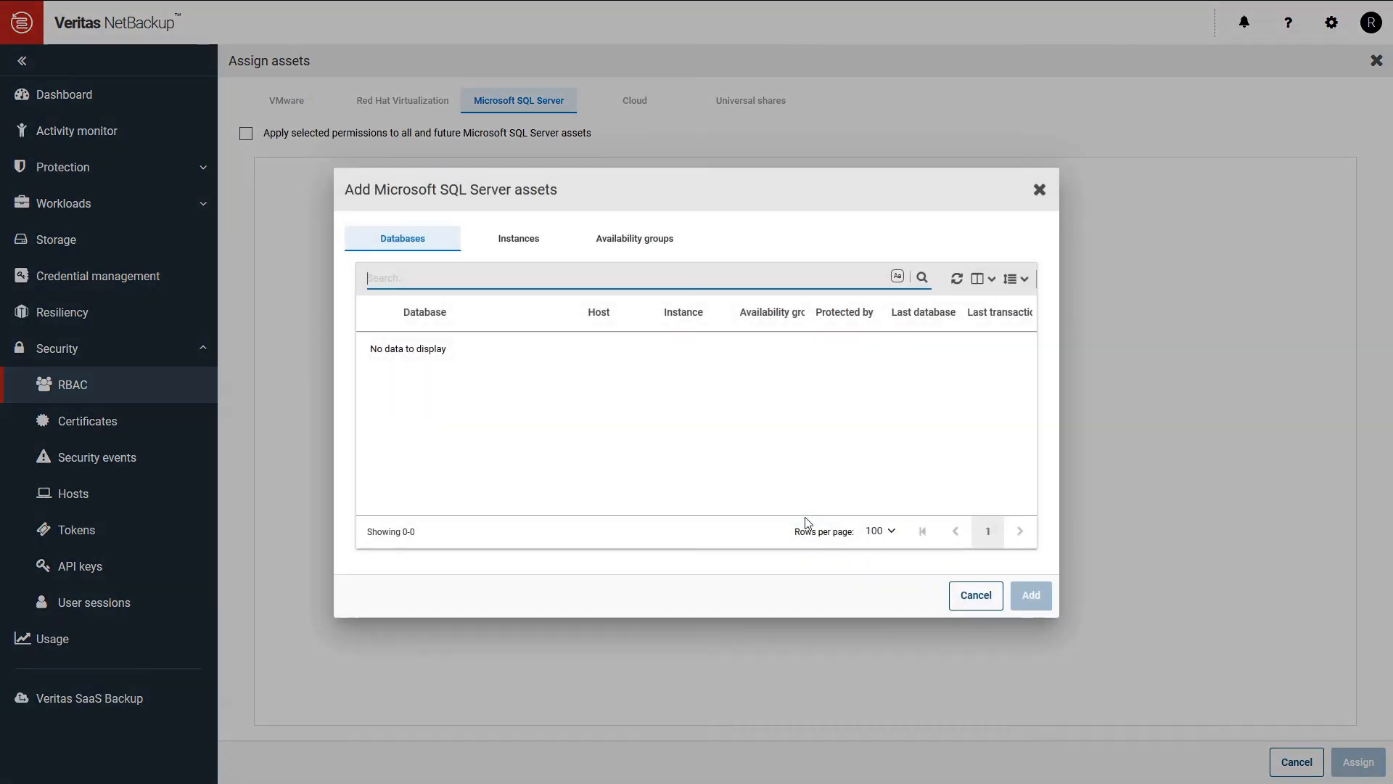
left_click(518, 238)
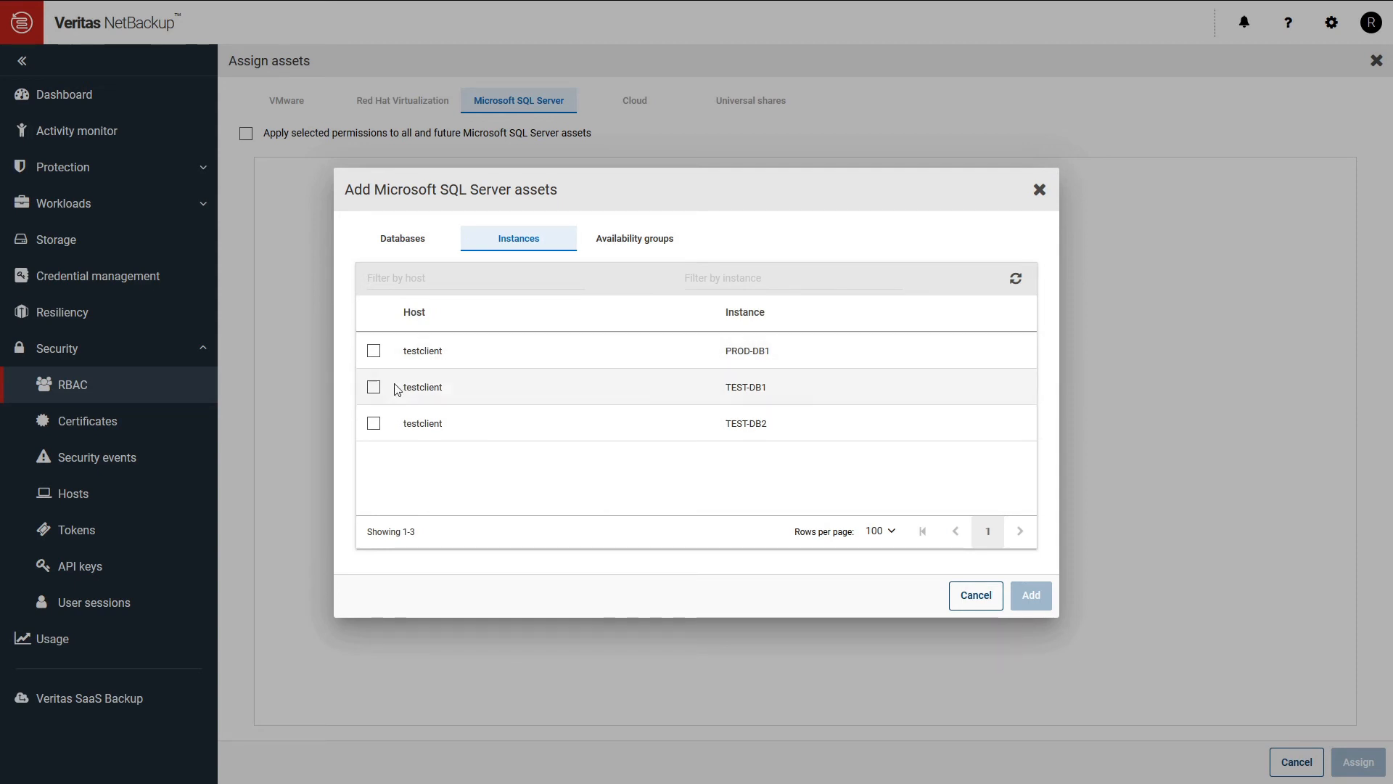
left_click(374, 423)
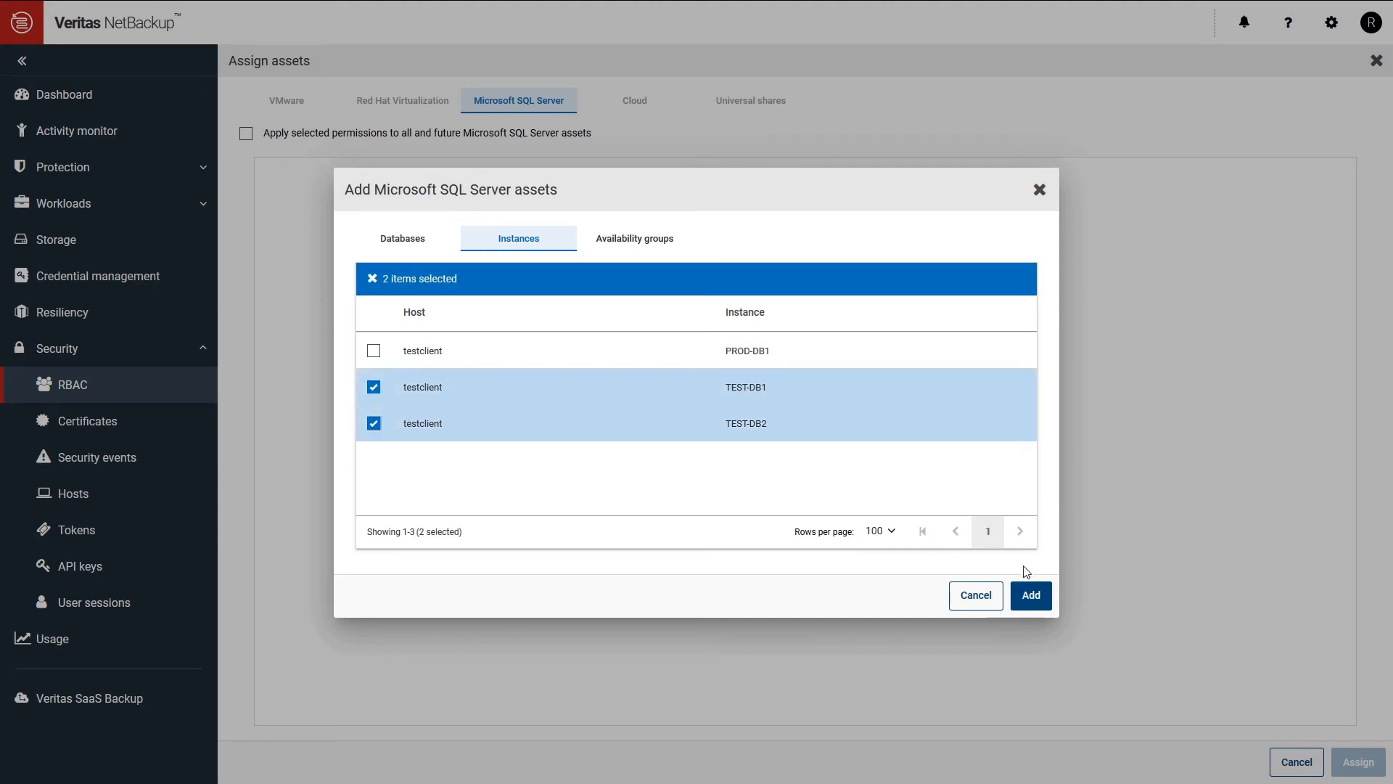
left_click(1029, 595)
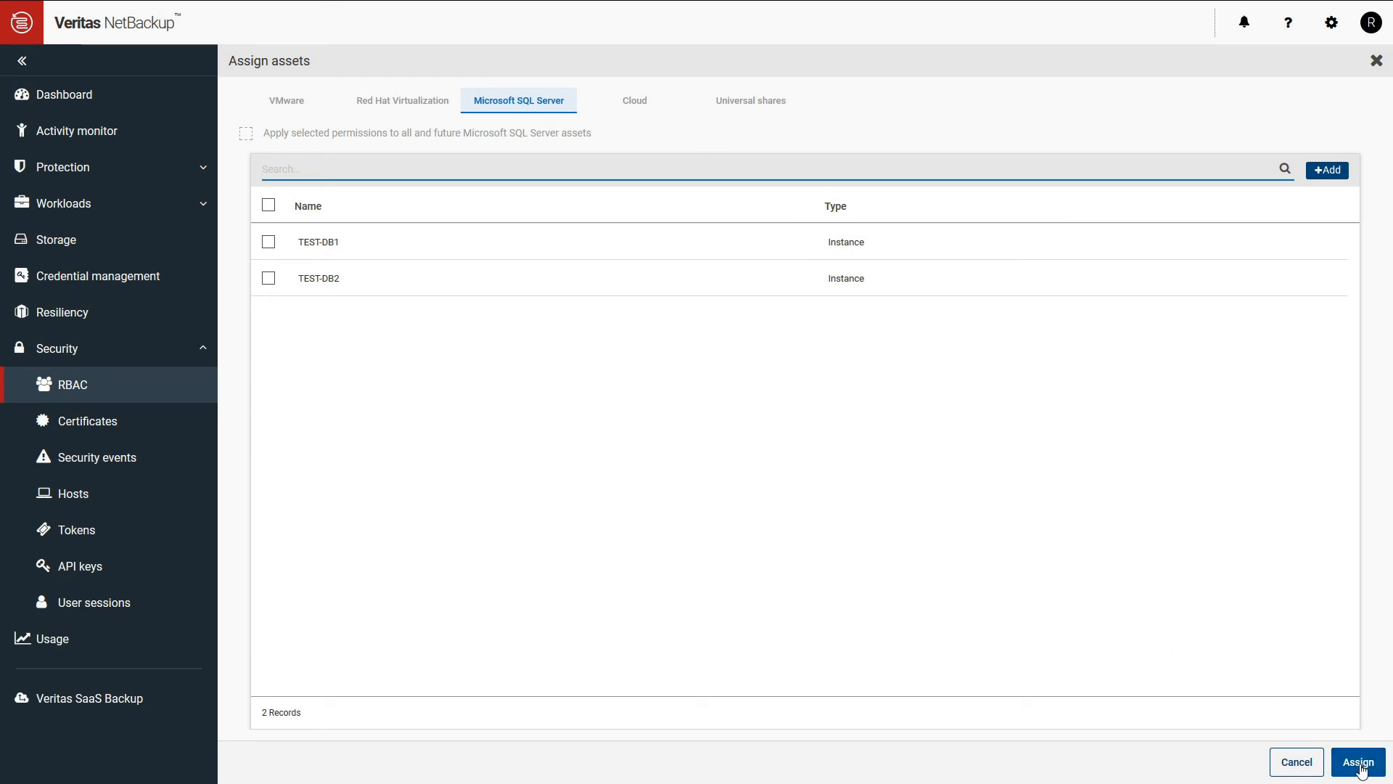
left_click(1357, 762)
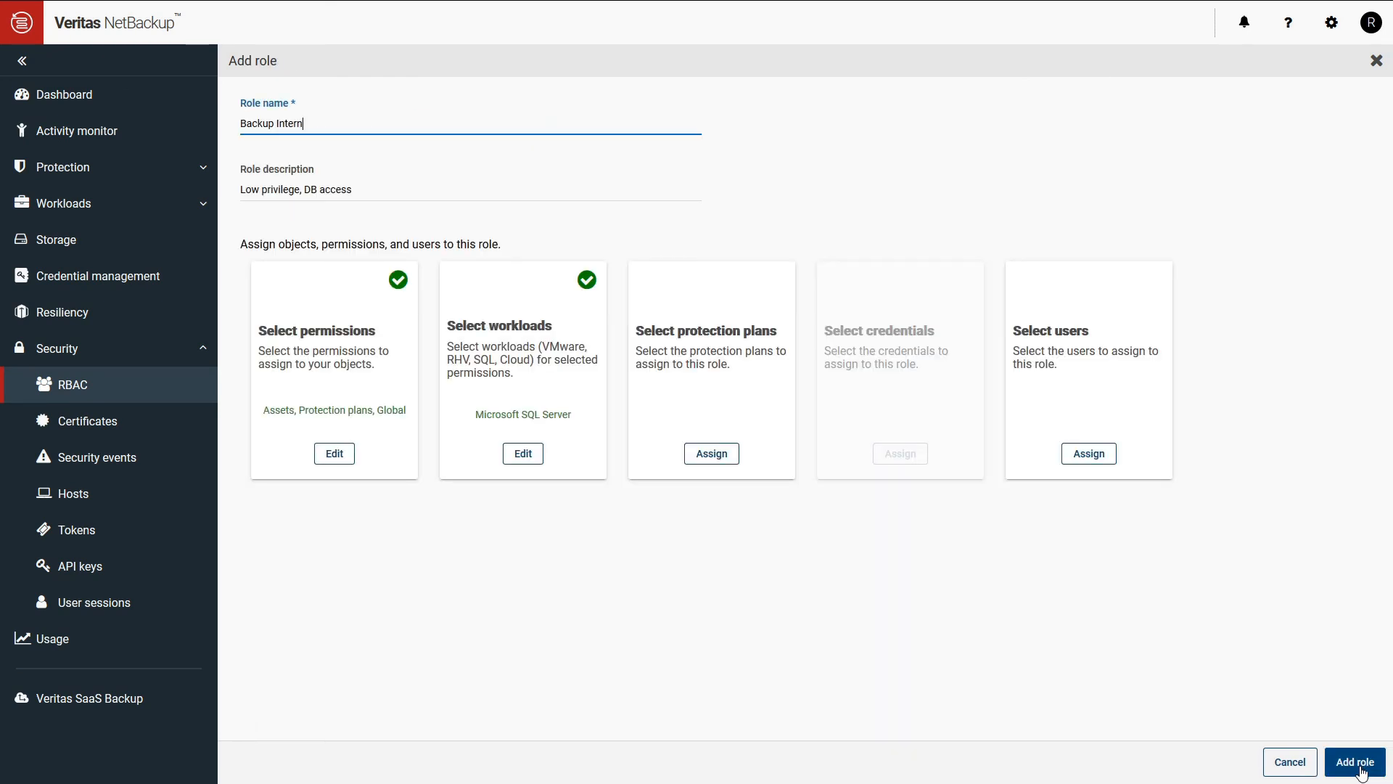
Step: Select the Dev & Test Databases protection plan and assign it to the role
left_click(712, 453)
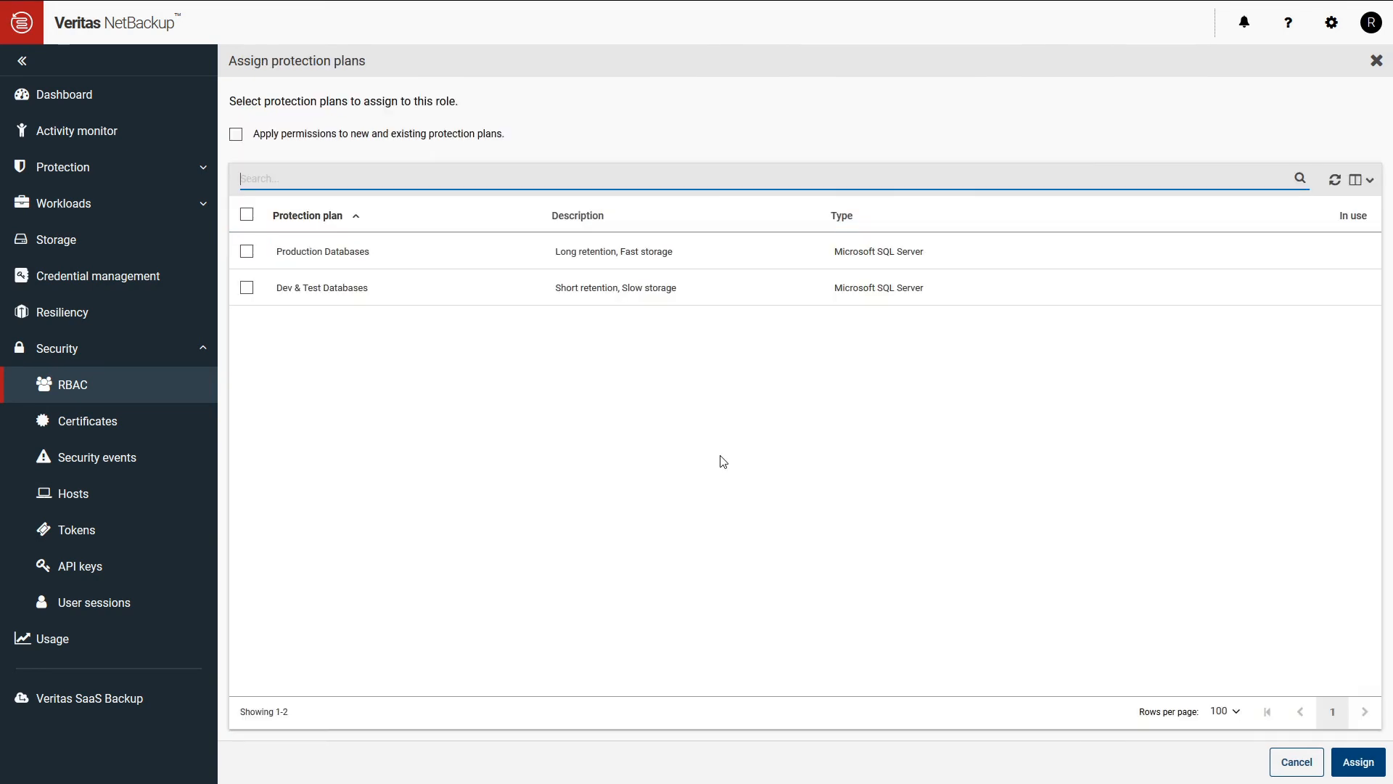
mouse_move(462, 397)
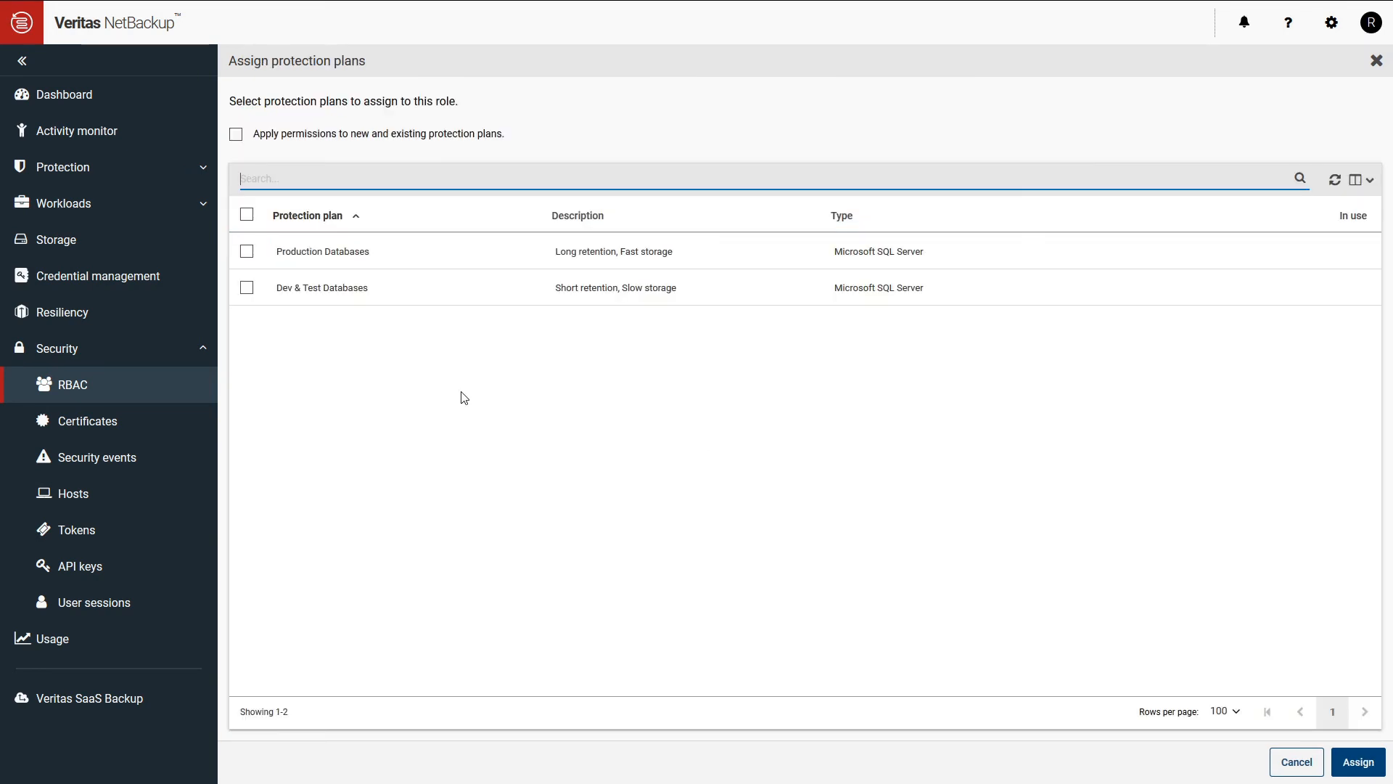
mouse_move(363, 256)
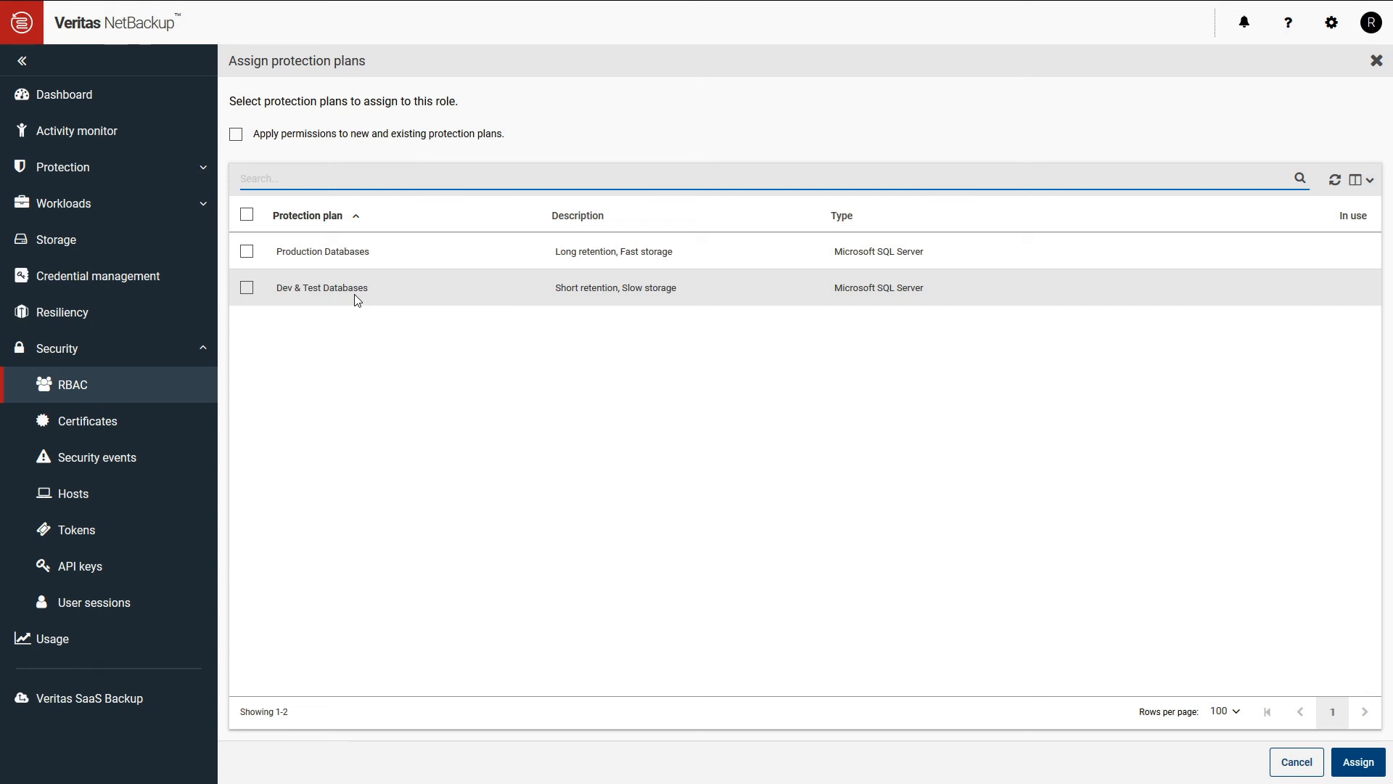
left_click(248, 287)
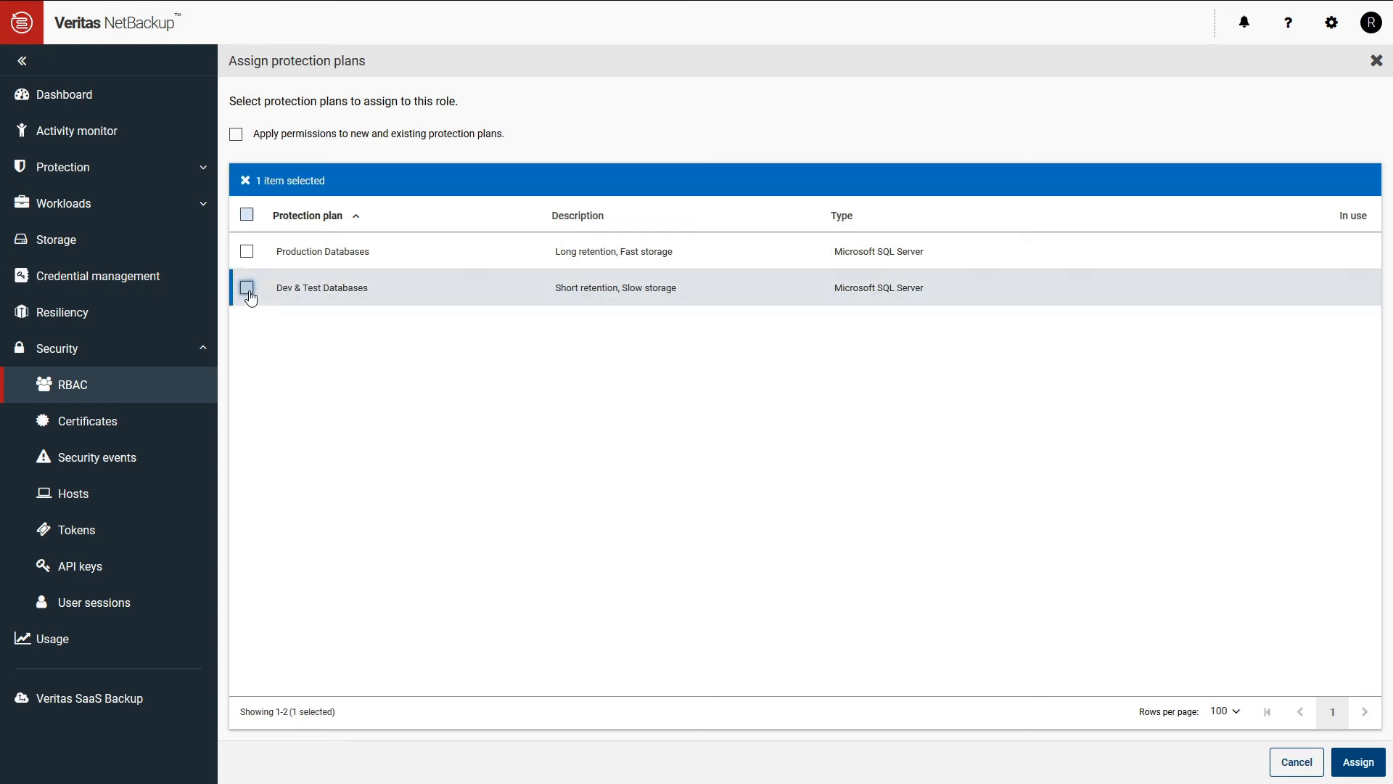
left_click(247, 288)
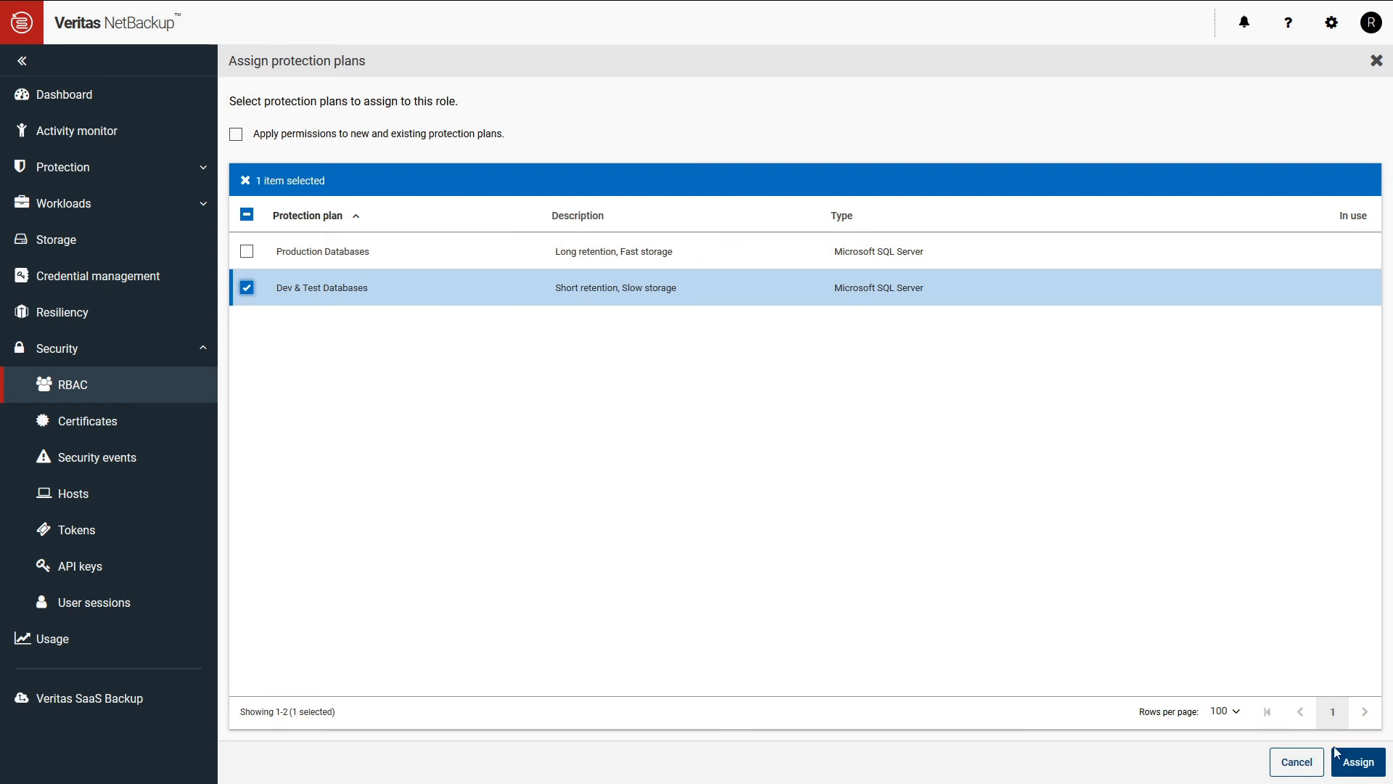
left_click(1357, 763)
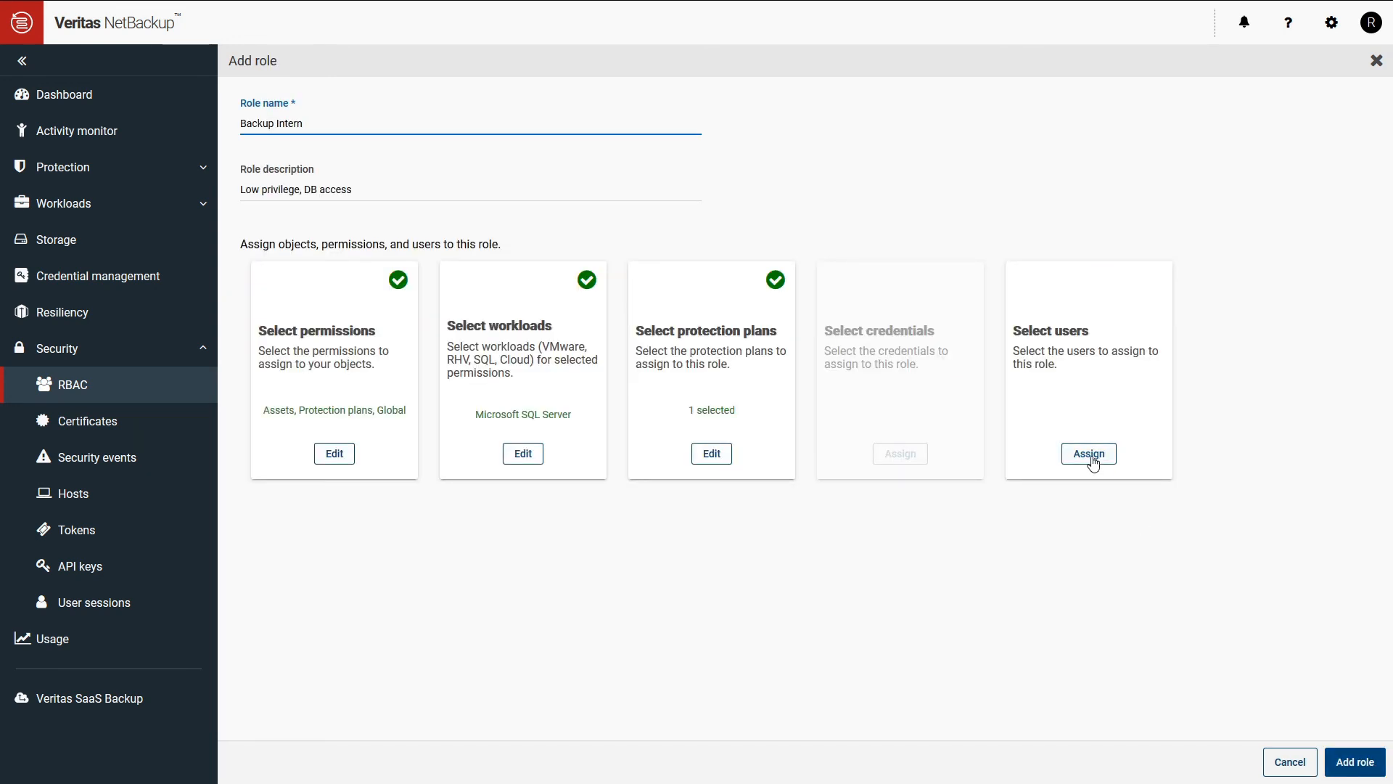
Step: Add user 'billy' to the Backup Intern role's user list
left_click(1087, 454)
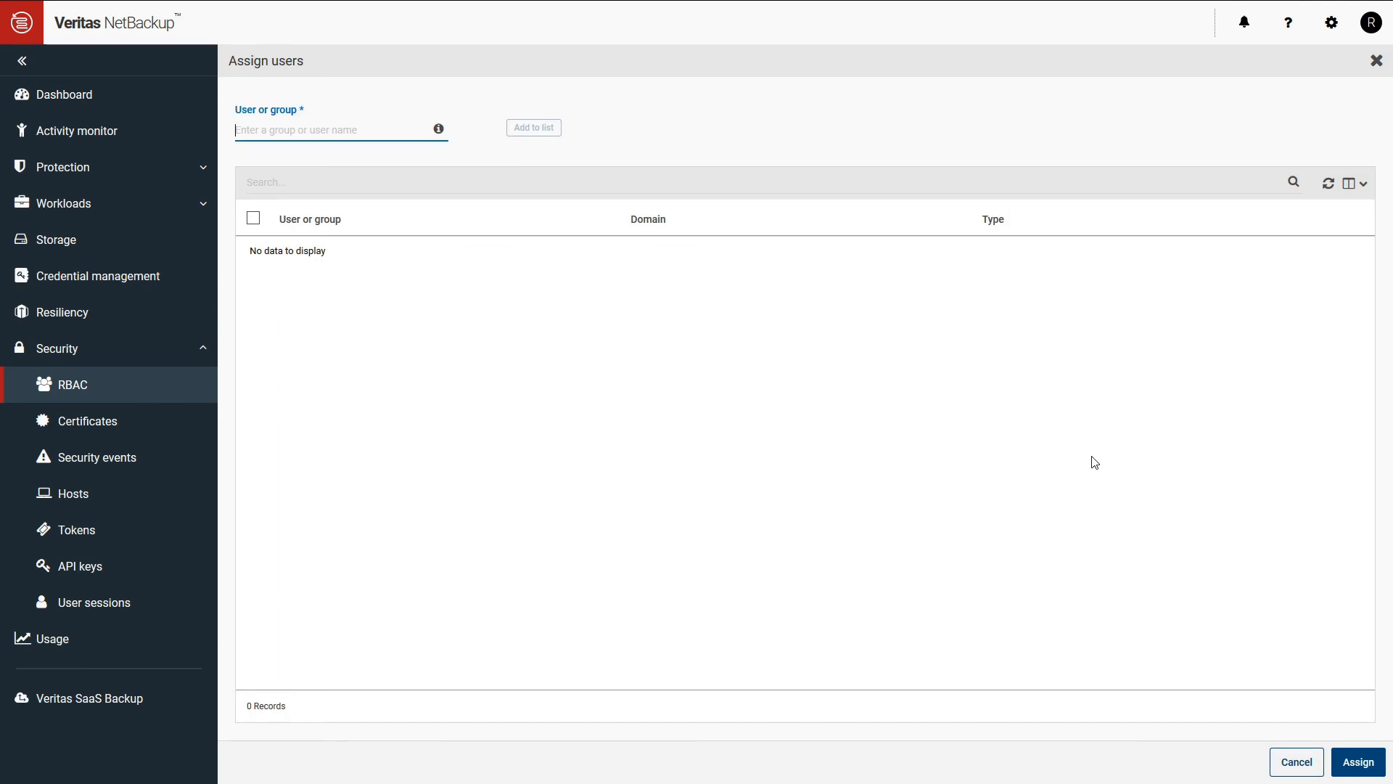
type("billy")
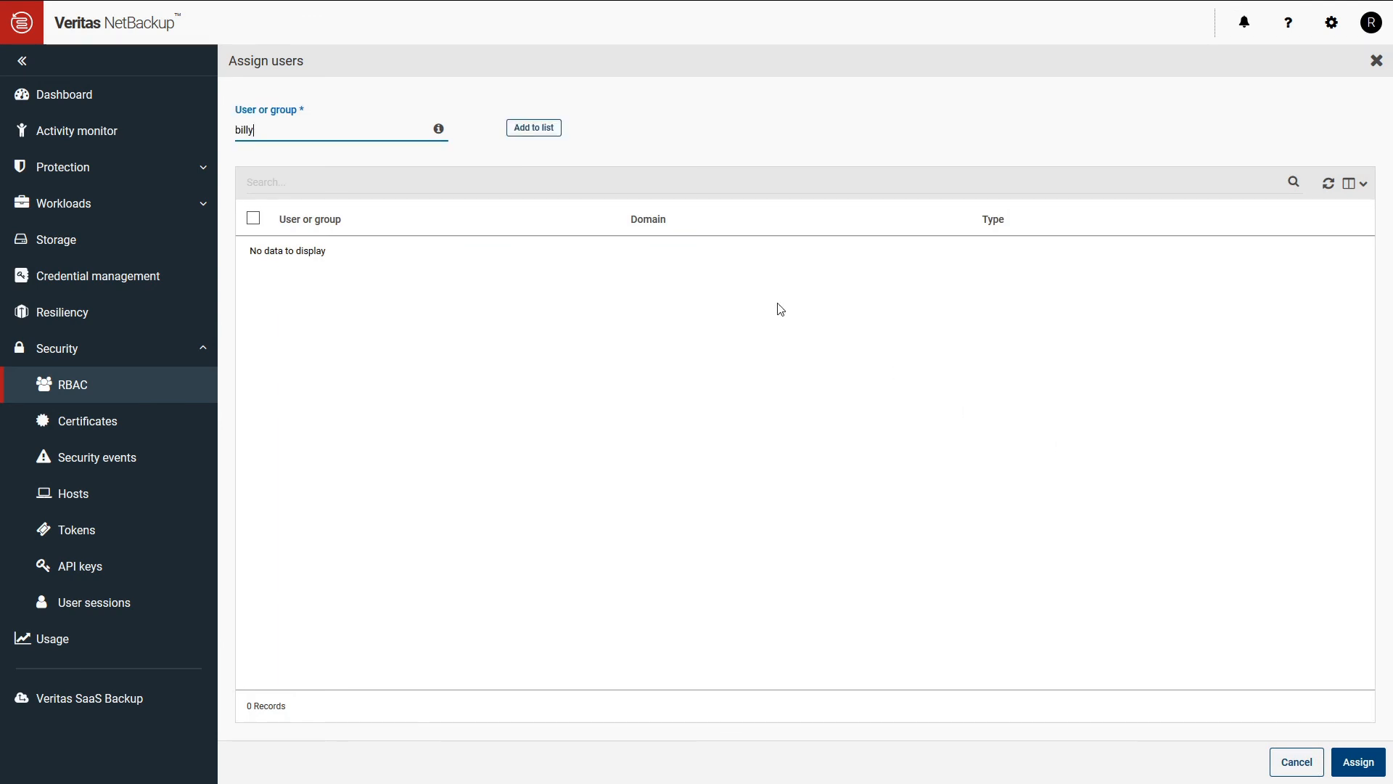
left_click(534, 127)
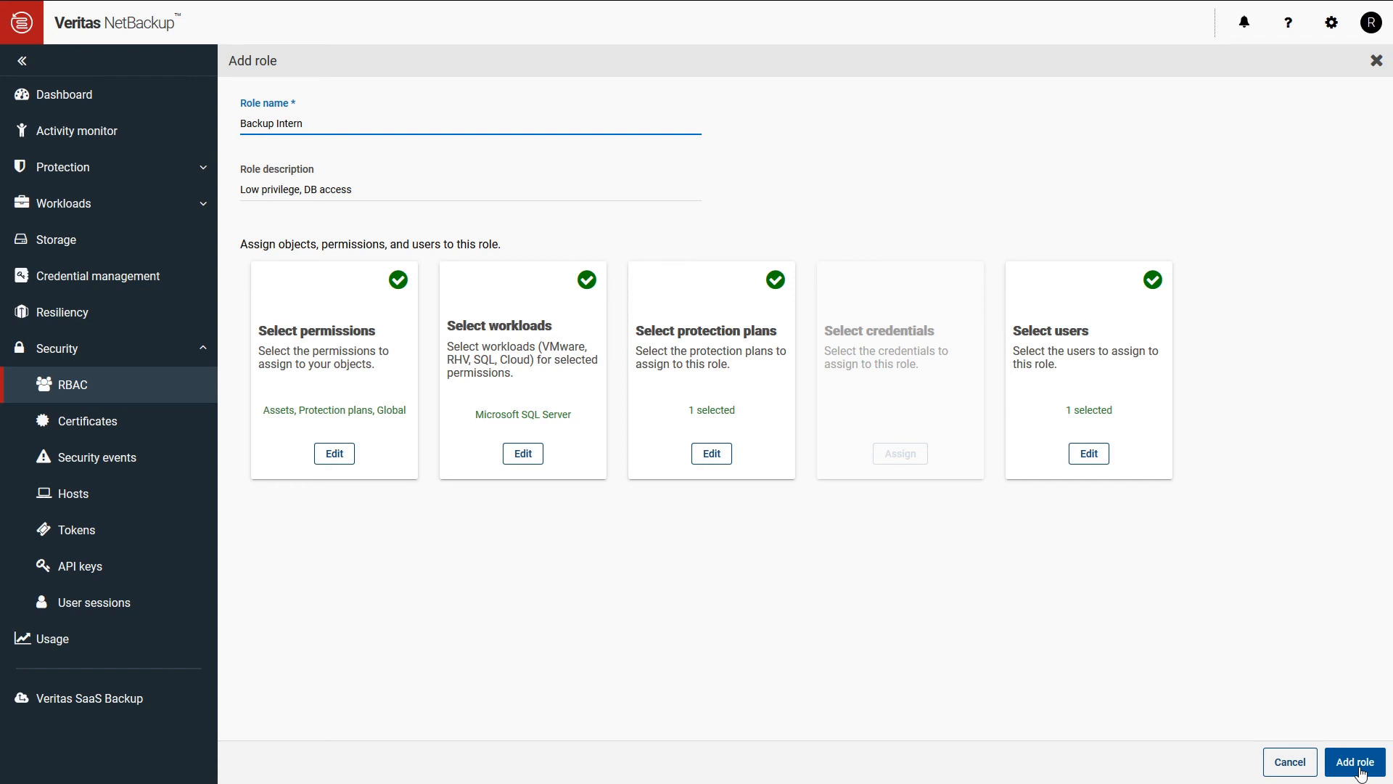
Step: Save the Backup Intern role and dismiss the completed configuration progress
left_click(1354, 761)
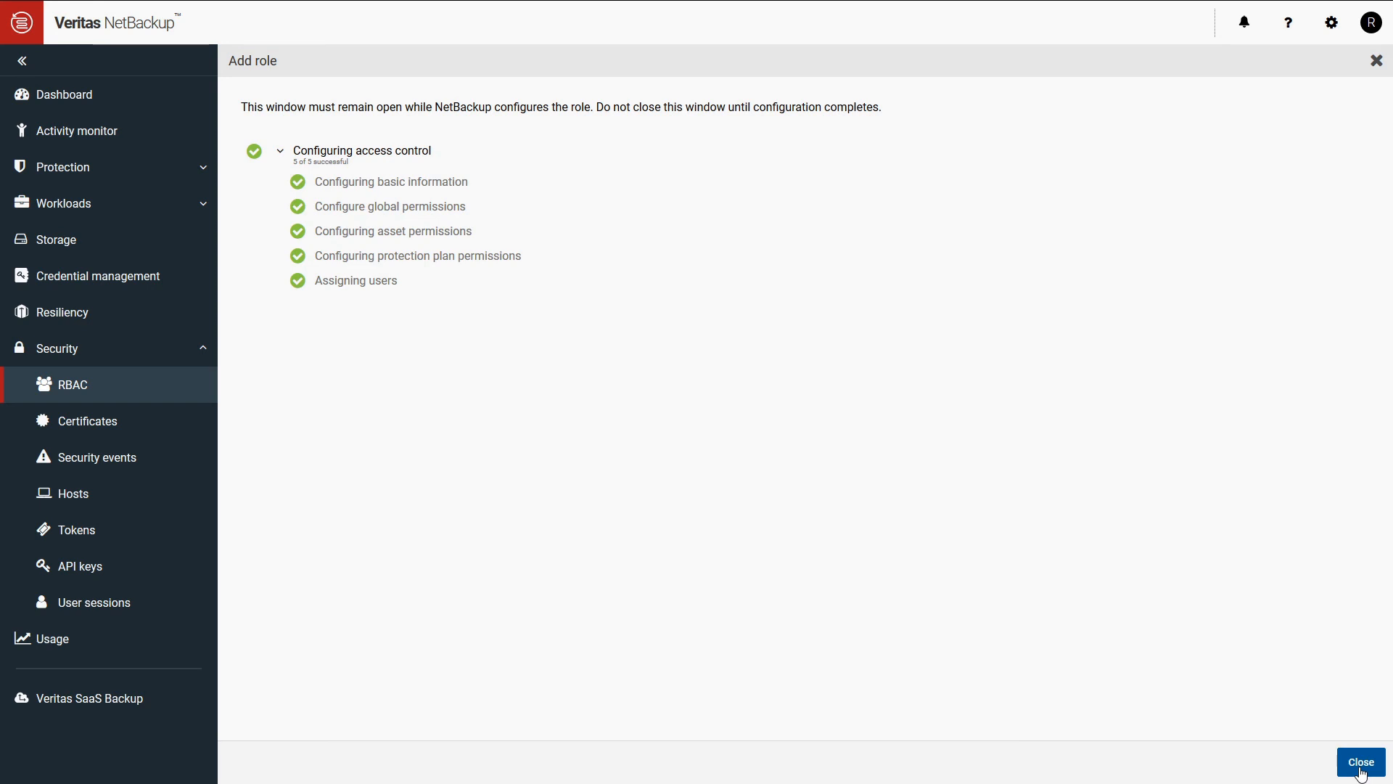
left_click(1361, 761)
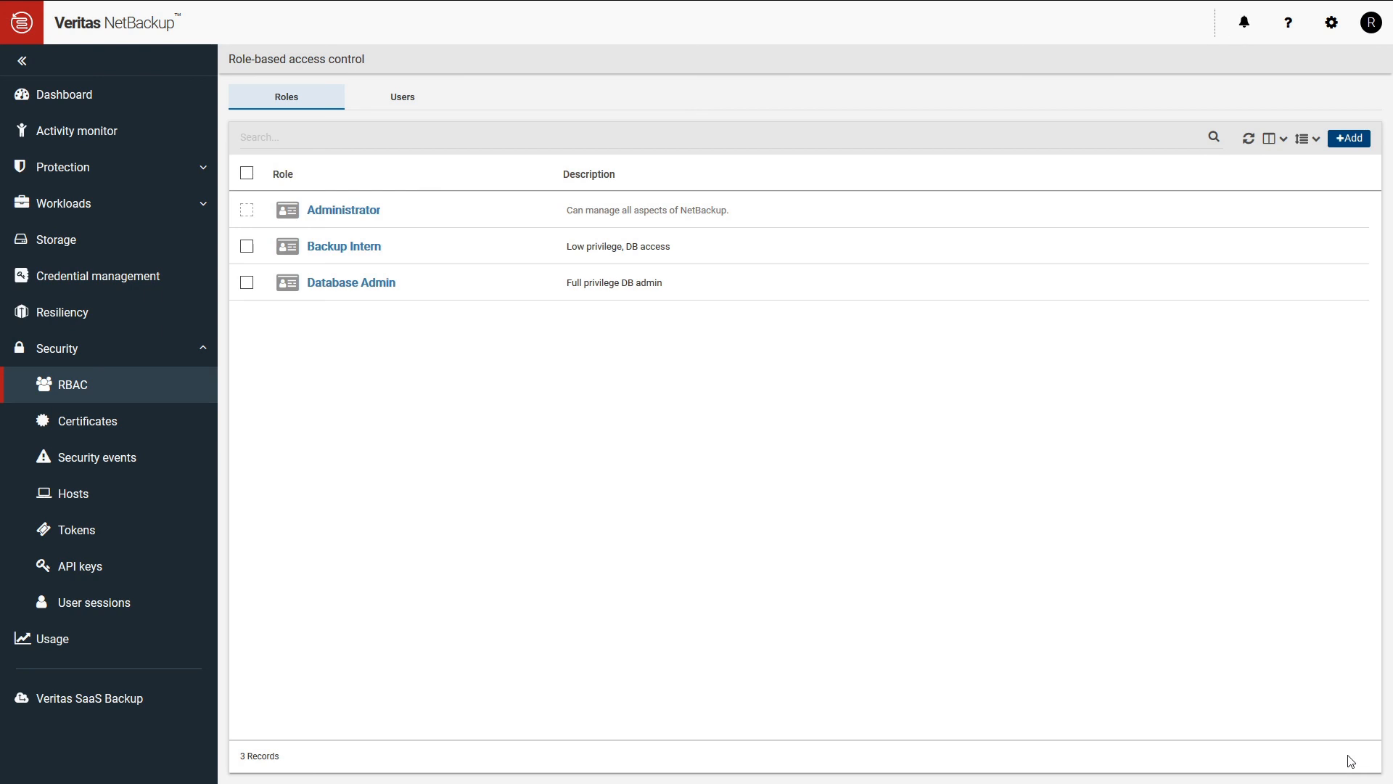